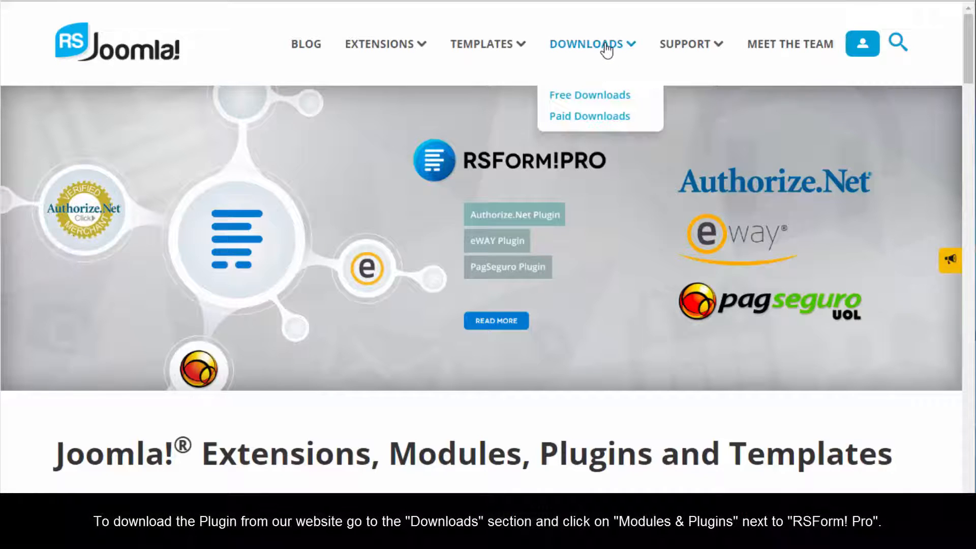
{"action": "mouse_move", "coordinate": [588, 117]}
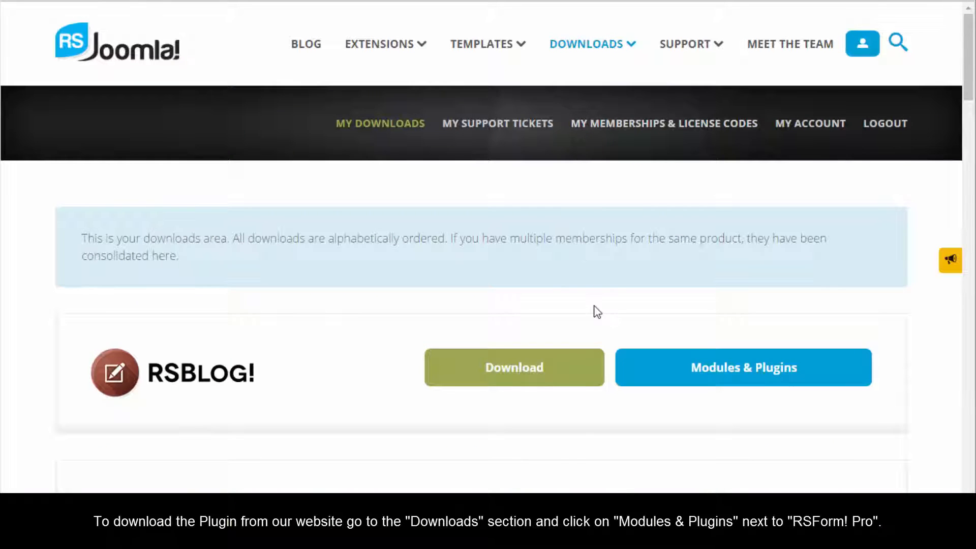
Go to RSForm!PRO in My Downloads and open its Modules & Plugins page
{"action": "scroll", "scroll_direction": "down", "scroll_amount": 3}
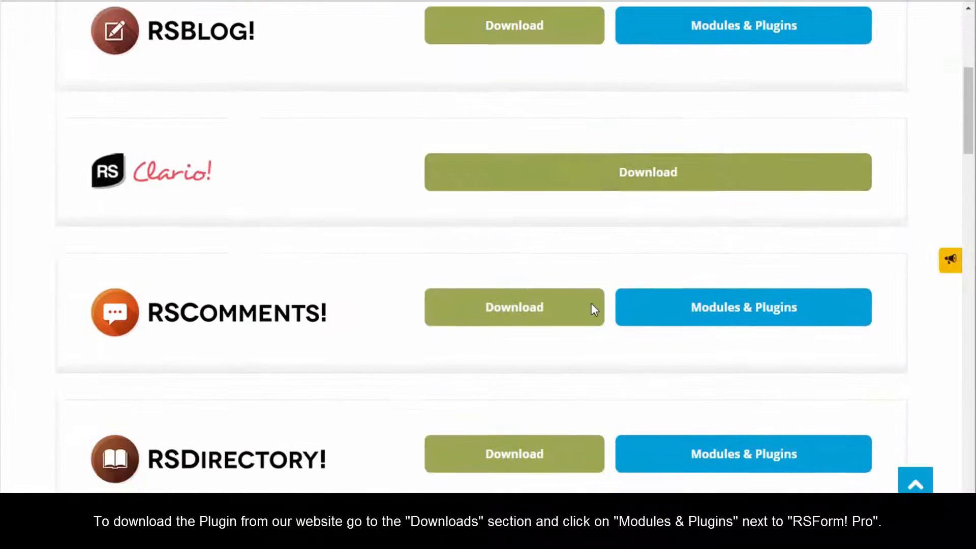
{"action": "scroll", "scroll_direction": "down", "scroll_amount": 3}
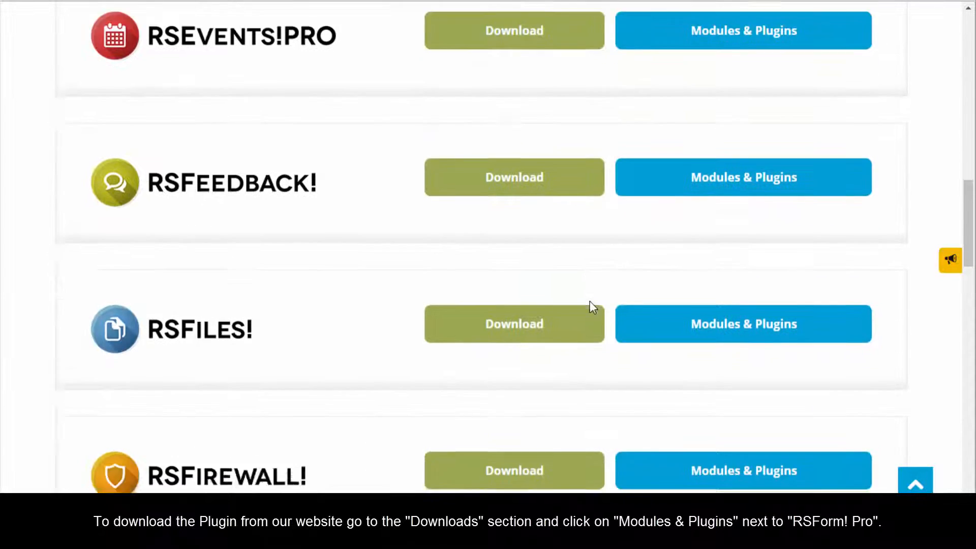
{"action": "scroll", "scroll_direction": "down", "scroll_amount": 3}
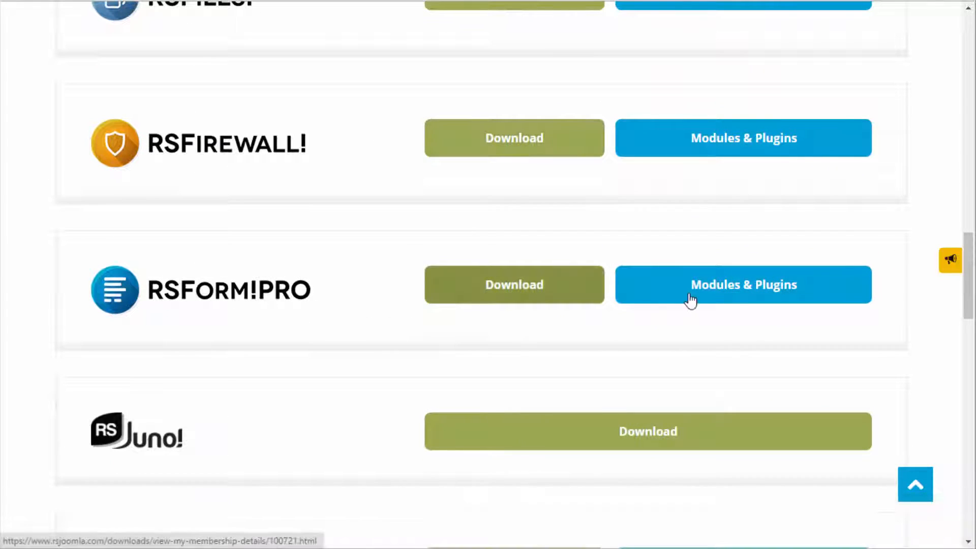
{"action": "left_click", "coordinate": [743, 285]}
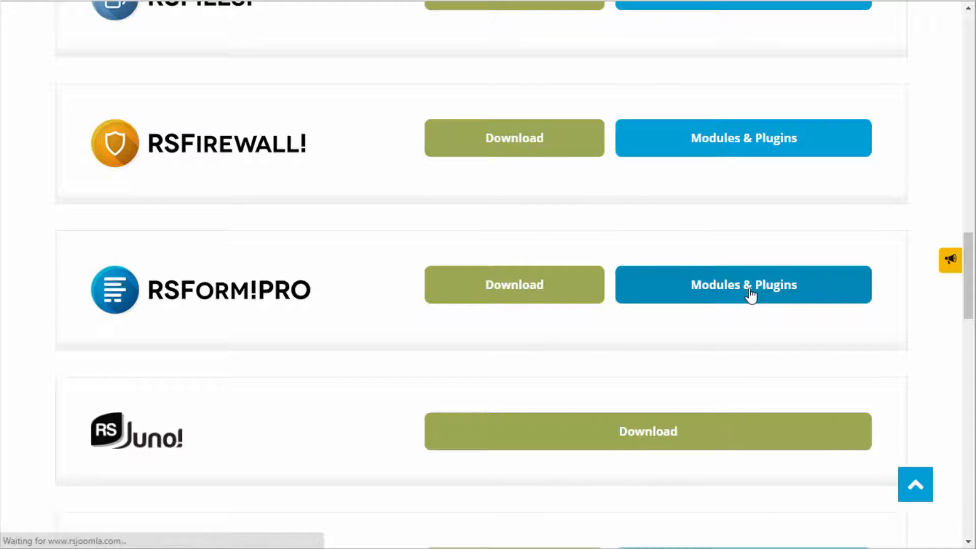
{"action": "left_click", "coordinate": [743, 285]}
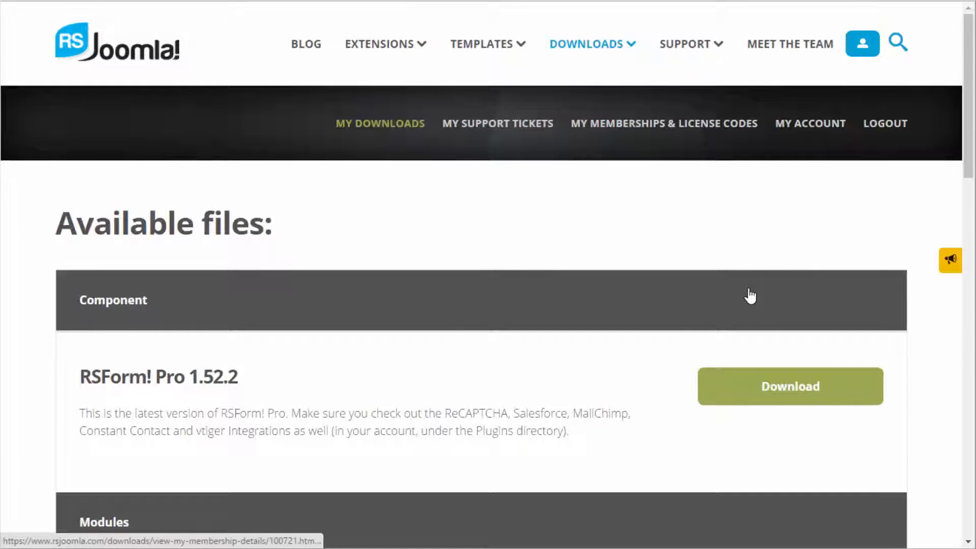
Expand the Plugins section and download the MailChimp 1.51.1 plugin archive
{"action": "scroll", "scroll_direction": "down", "scroll_amount": 3}
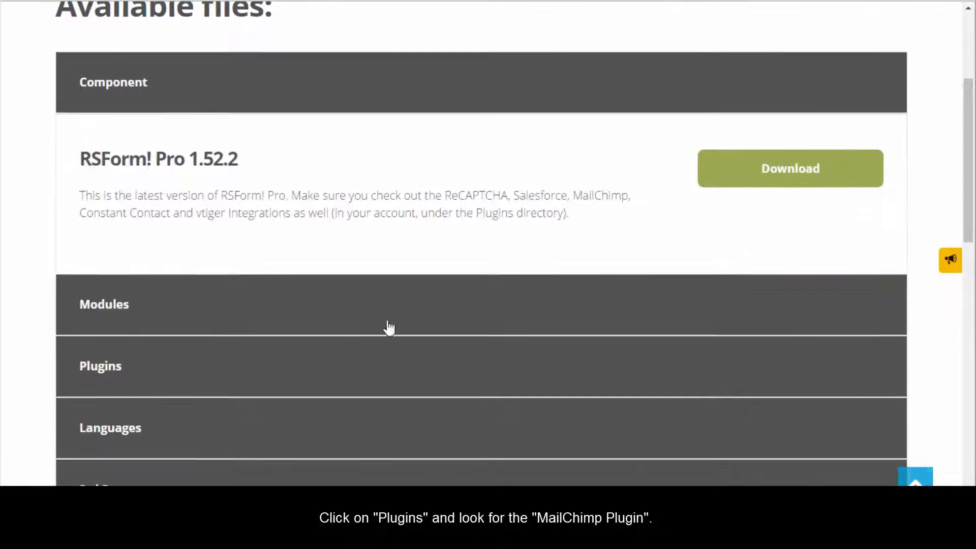
{"action": "left_click", "coordinate": [100, 365]}
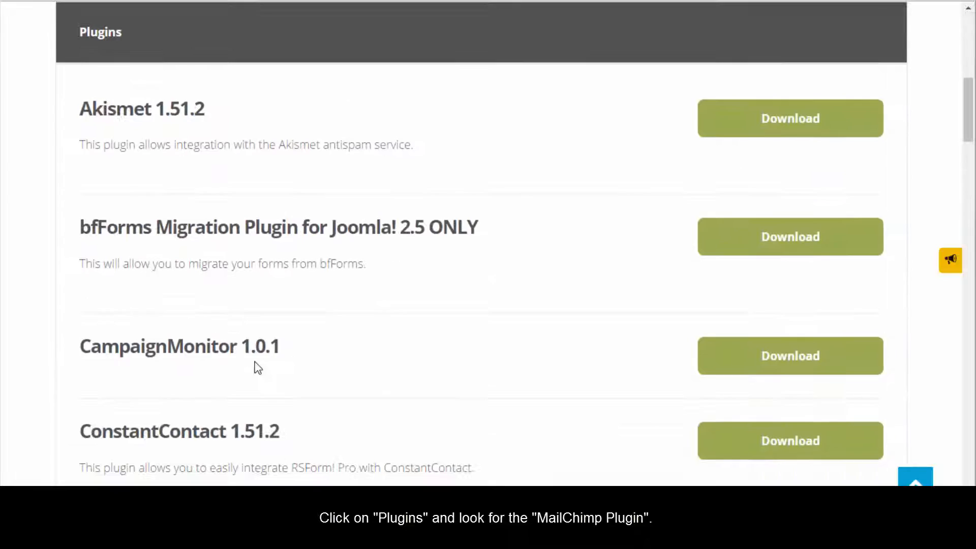
{"action": "scroll", "scroll_direction": "down", "scroll_amount": 3}
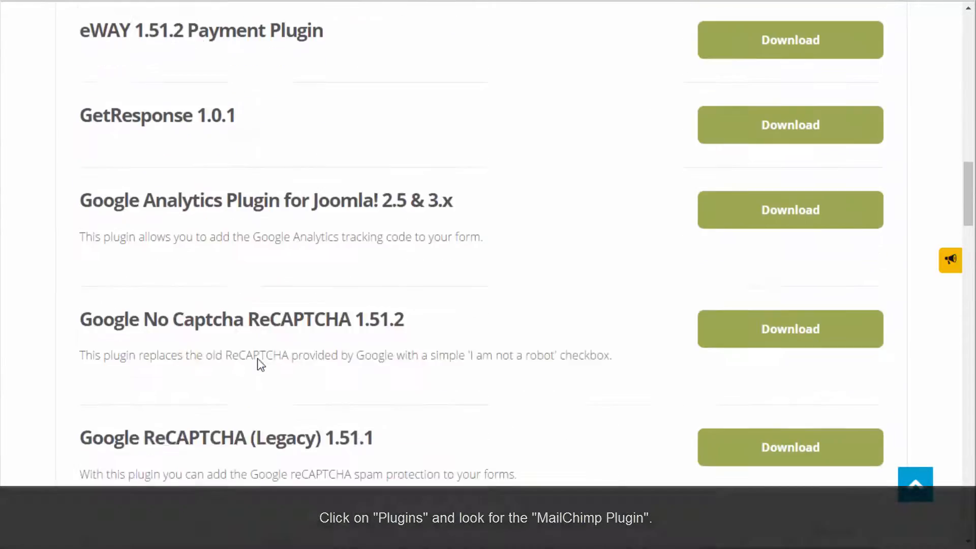
{"action": "scroll", "scroll_direction": "down", "scroll_amount": 3}
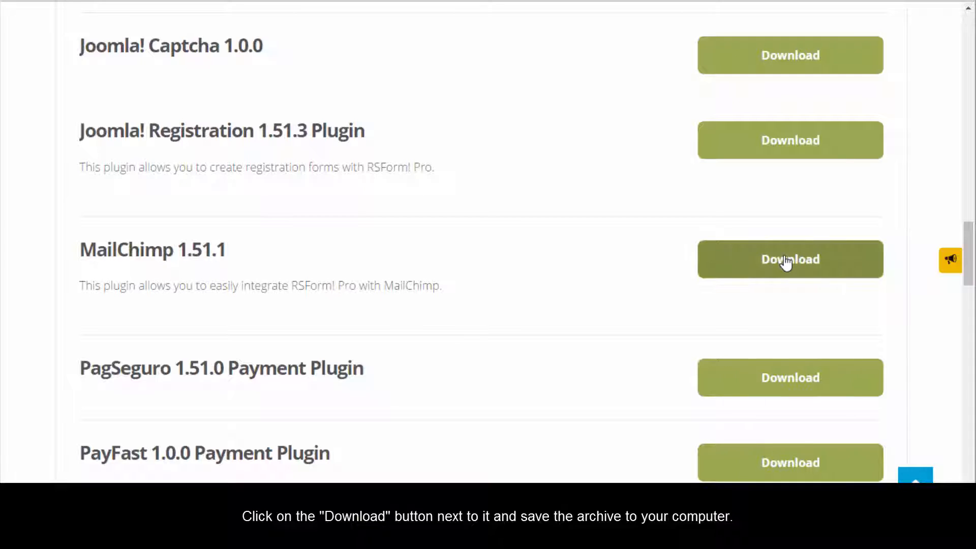
{"action": "left_click", "coordinate": [790, 259]}
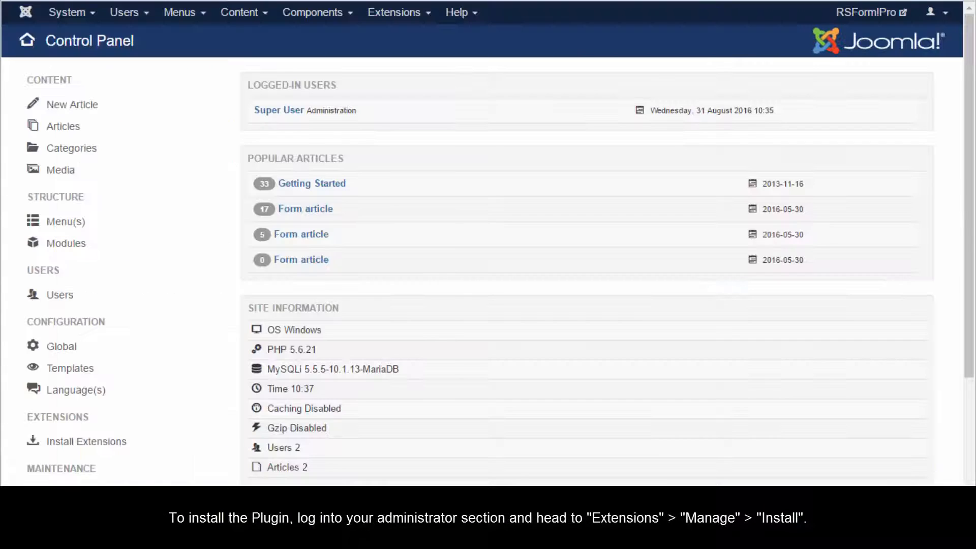
On Extensions: Install, choose plg_mailchimp-v1.51.1.zip from Downloads as the package file
{"action": "left_click", "coordinate": [395, 11]}
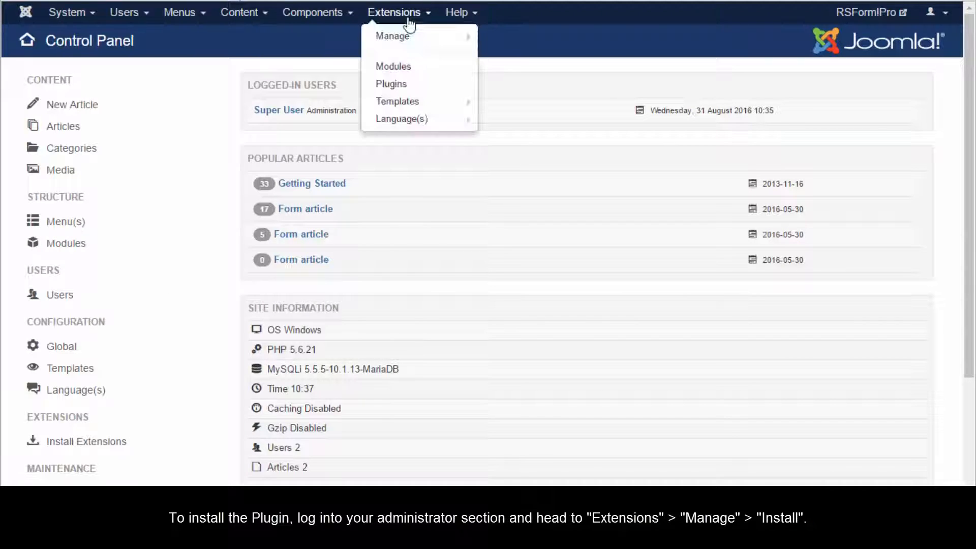
{"action": "mouse_move", "coordinate": [393, 35]}
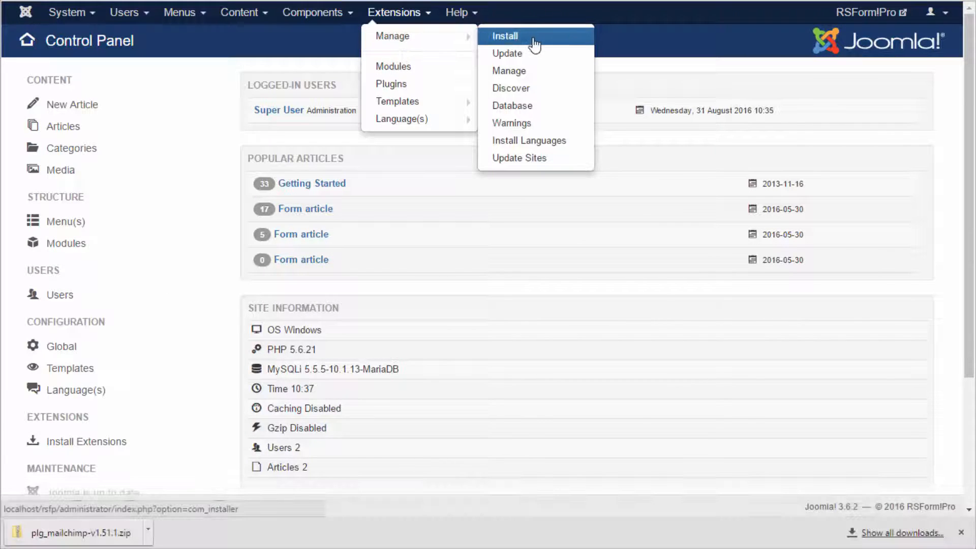
{"action": "left_click", "coordinate": [504, 36]}
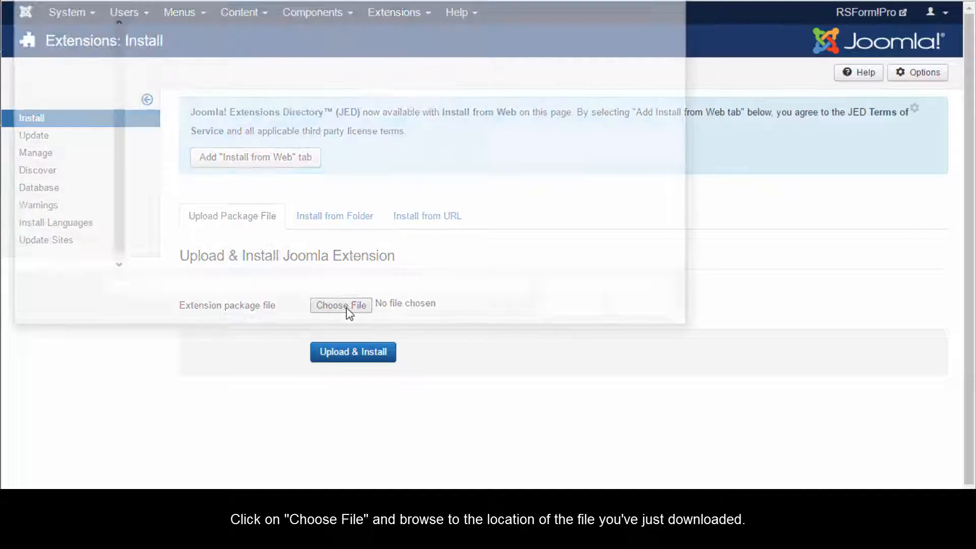
{"action": "left_click", "coordinate": [341, 305]}
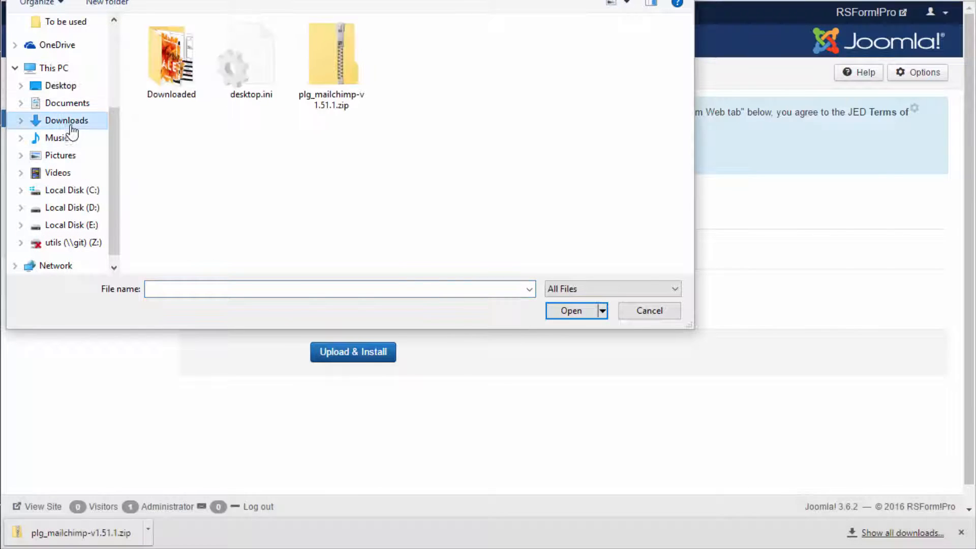
{"action": "left_click", "coordinate": [330, 53]}
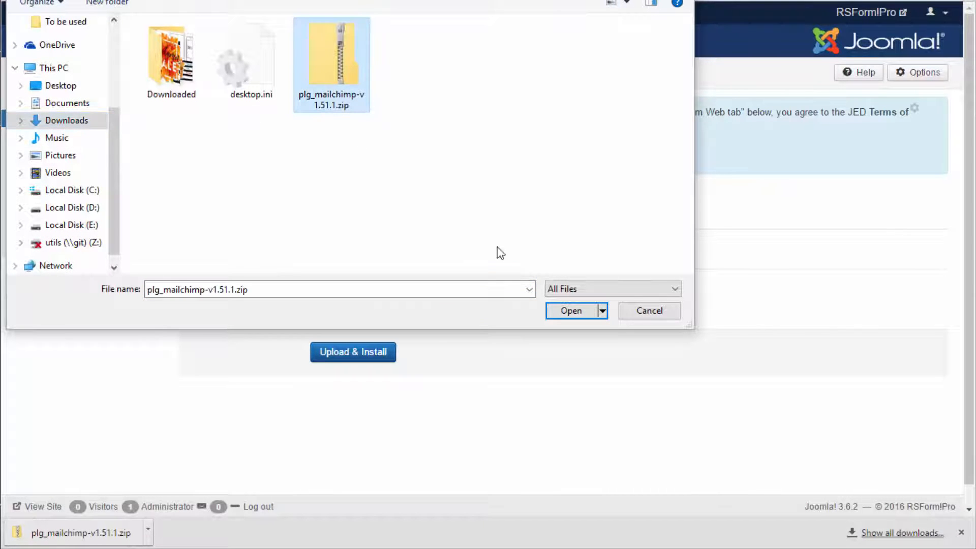
{"action": "left_click", "coordinate": [571, 310]}
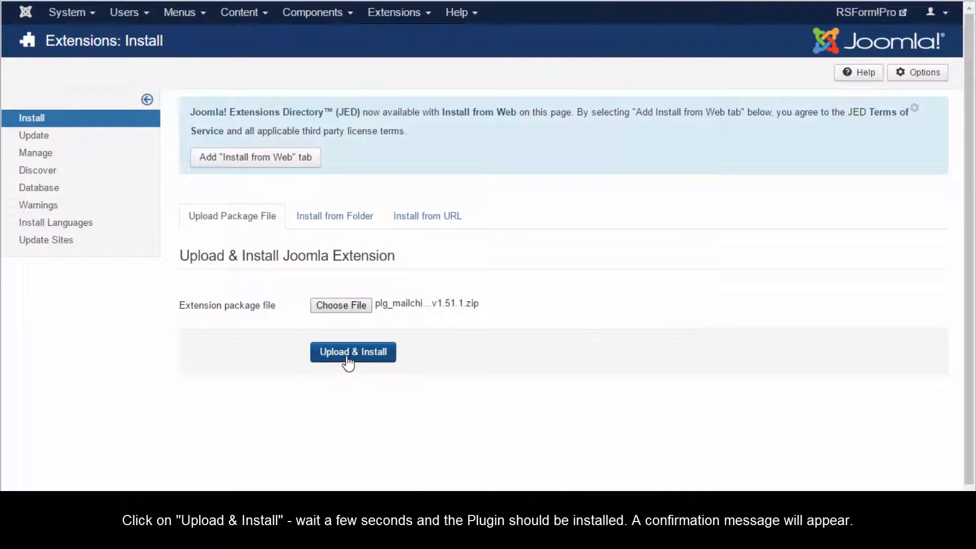
Upload and install the MailChimp plugin package, getting the successful installation message
{"action": "left_click", "coordinate": [352, 352]}
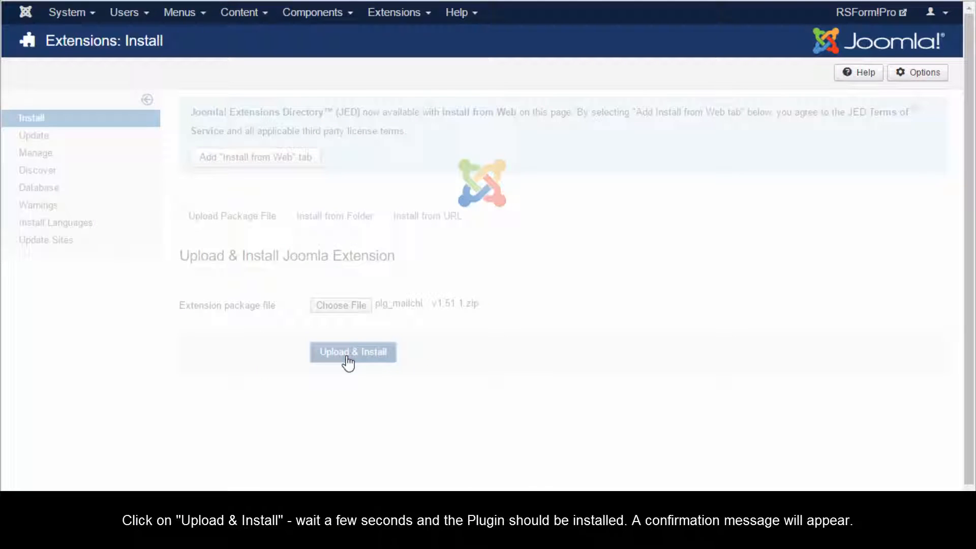
{"action": "left_click", "coordinate": [352, 351]}
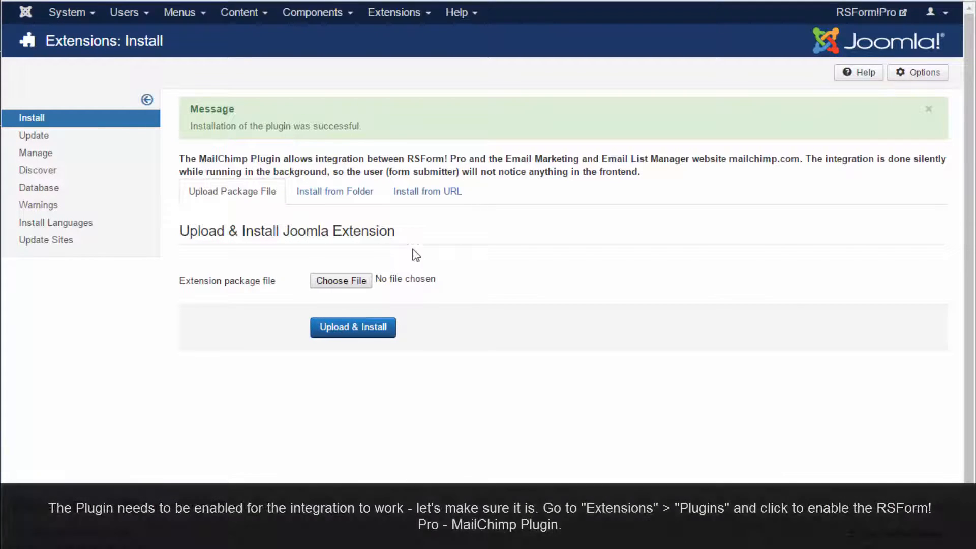
{"action": "left_click", "coordinate": [313, 12]}
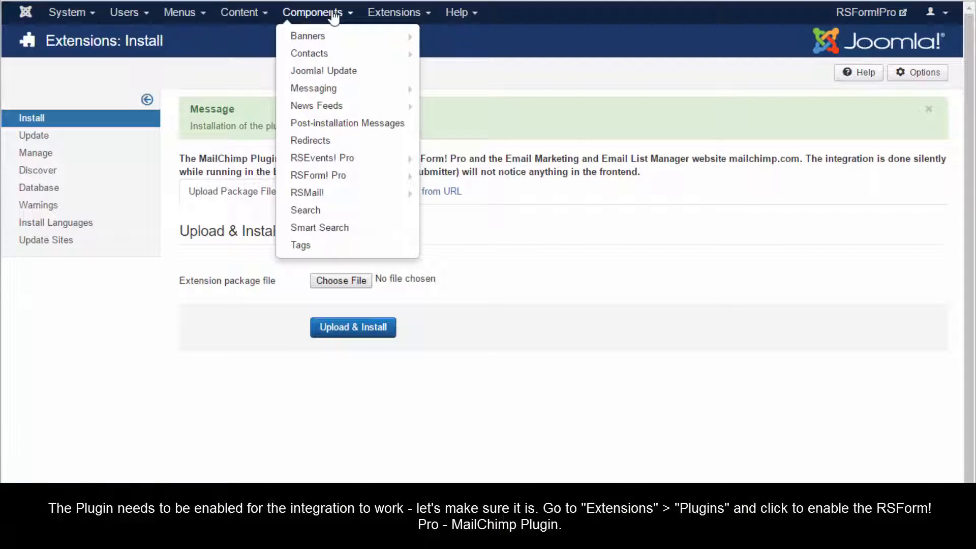
Search the plugin list for 'mailchimp' and enable System - RSForm! Pro MailChimp
{"action": "left_click", "coordinate": [394, 12]}
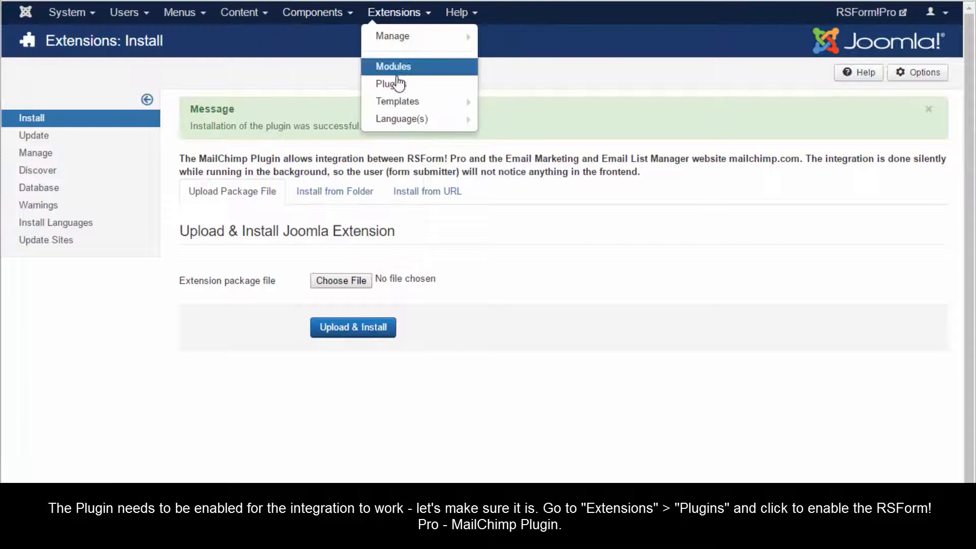
{"action": "left_click", "coordinate": [389, 83]}
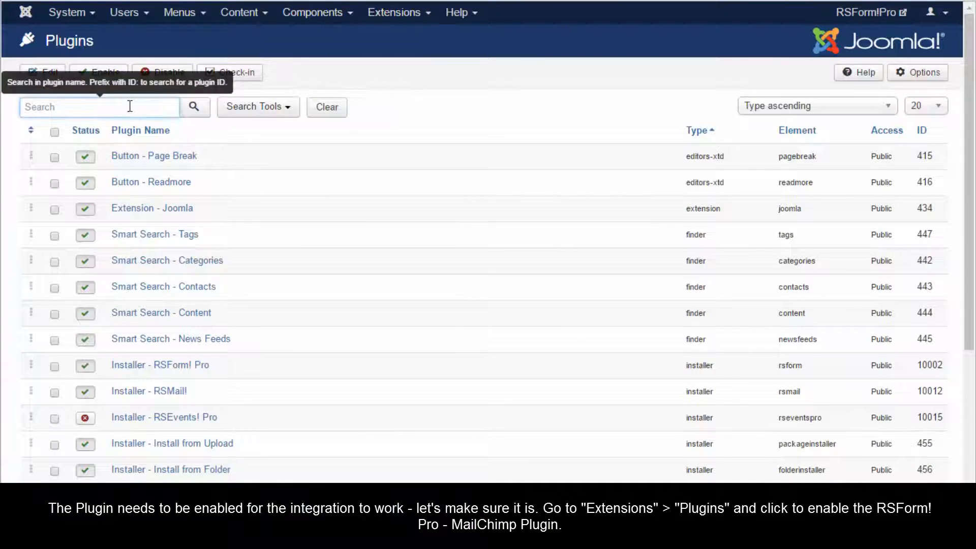
{"action": "type", "text": "mail"}
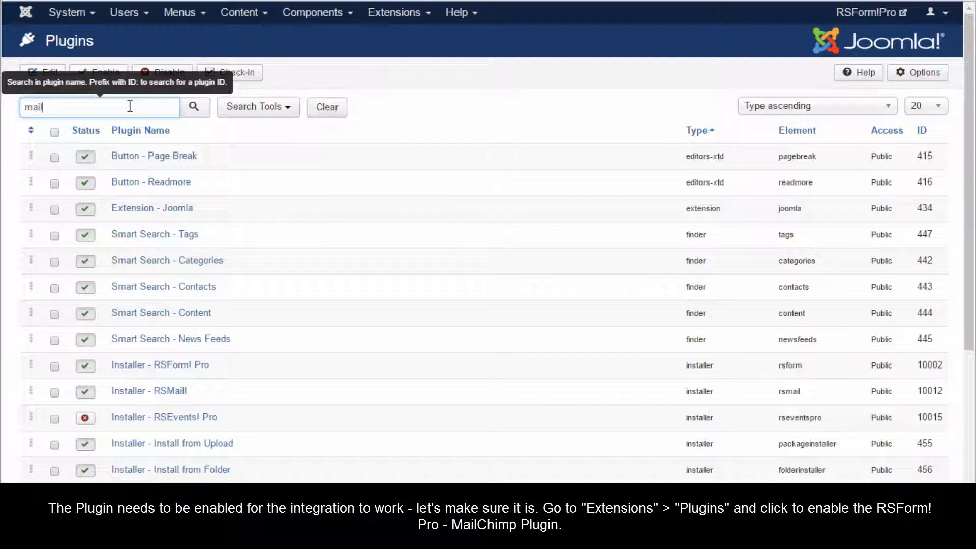
{"action": "type", "text": "chimp"}
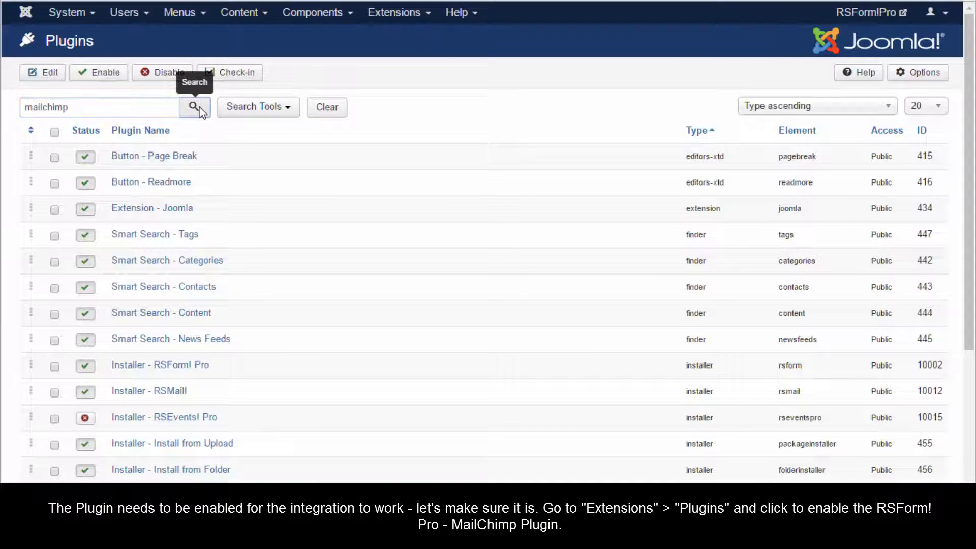
{"action": "left_click", "coordinate": [194, 107]}
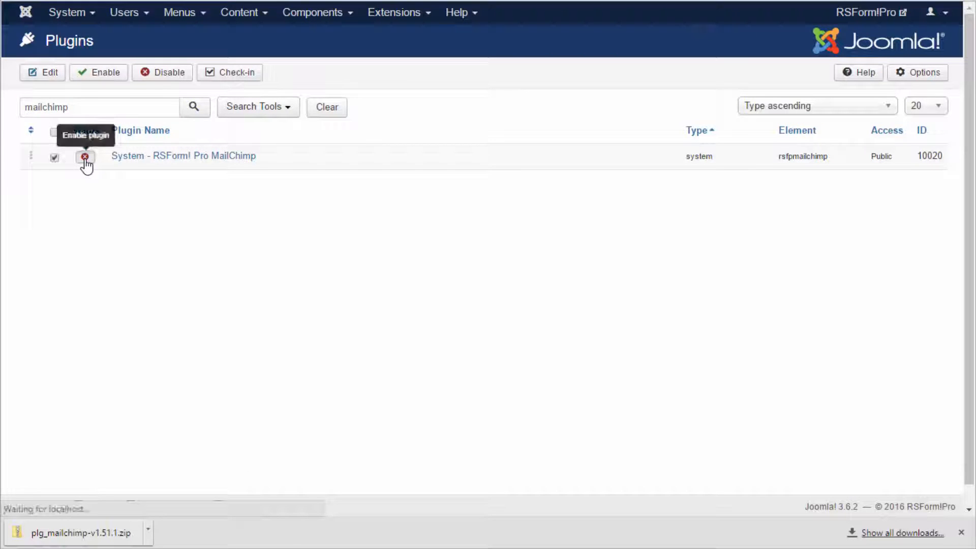
{"action": "left_click", "coordinate": [85, 156]}
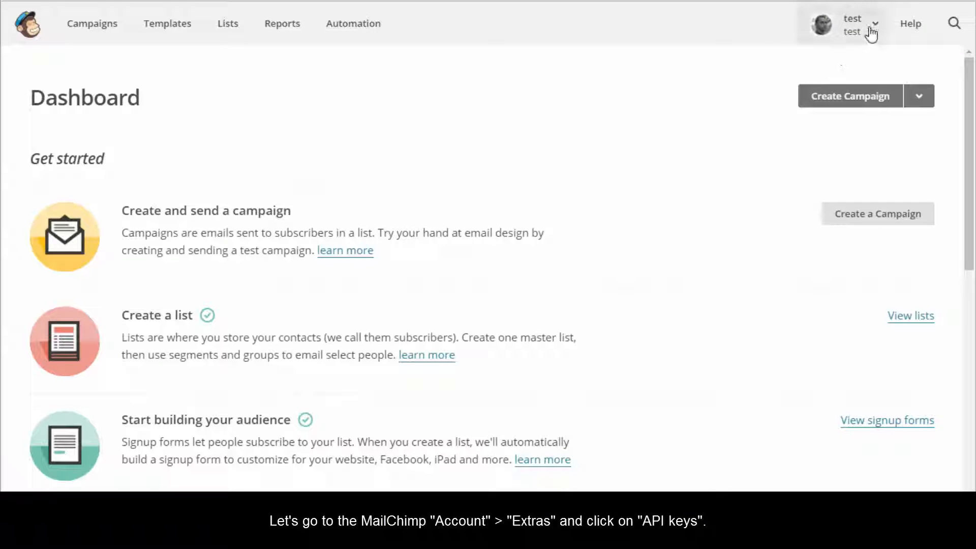
Reach the MailChimp account's Extras > API keys page
{"action": "left_click", "coordinate": [851, 24]}
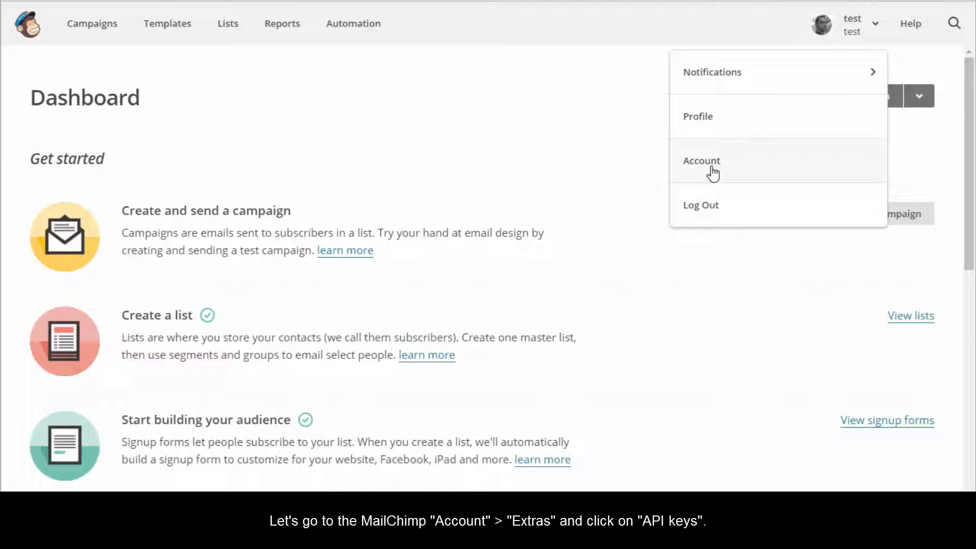
{"action": "left_click", "coordinate": [702, 161]}
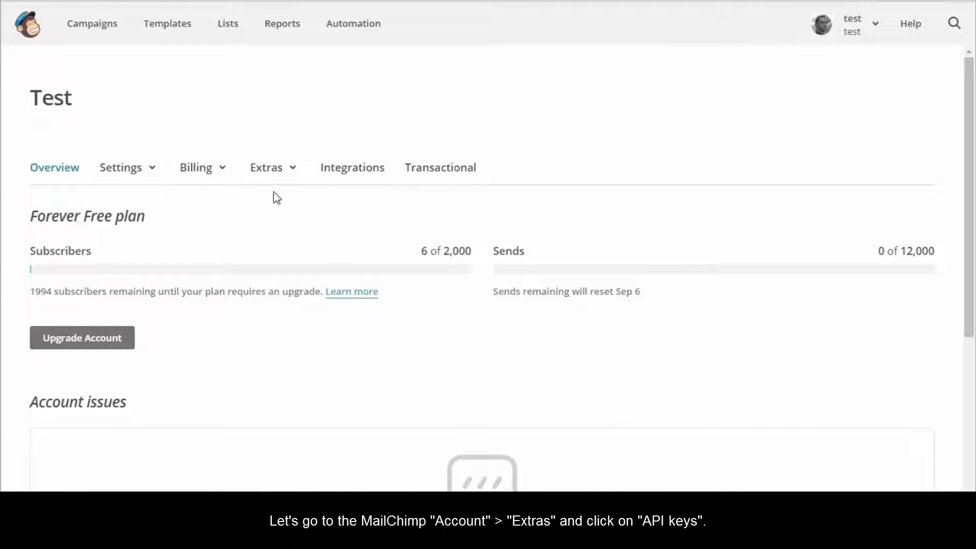
{"action": "left_click", "coordinate": [266, 167]}
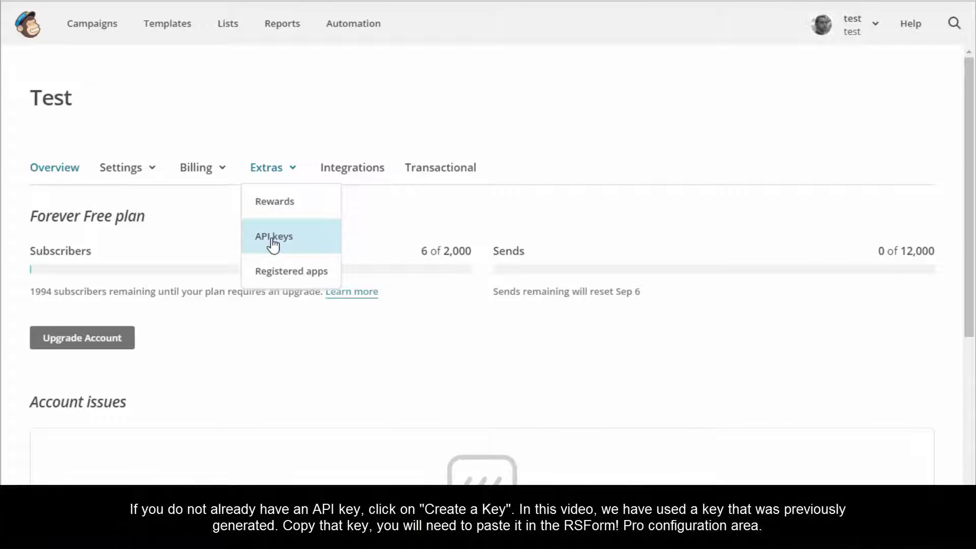
{"action": "left_click", "coordinate": [273, 236]}
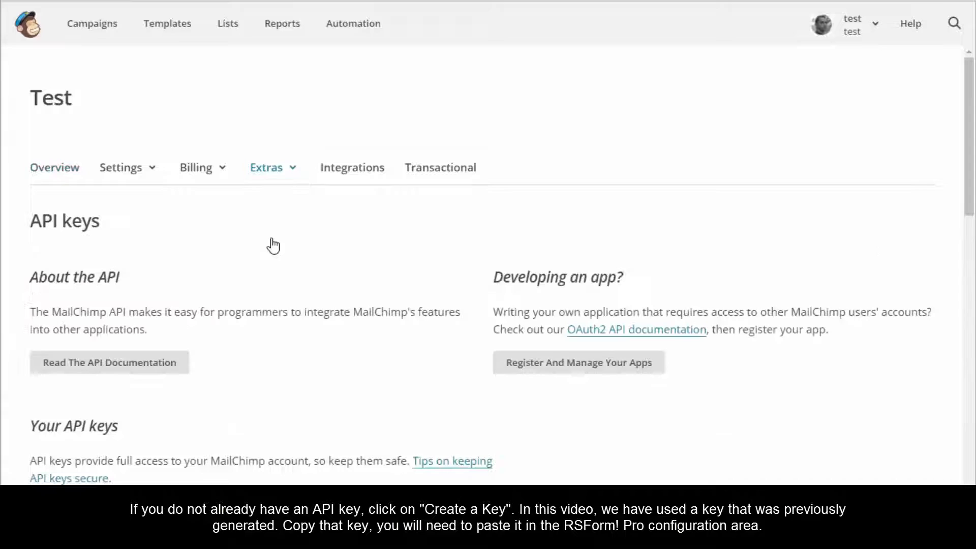
{"action": "mouse_move", "coordinate": [478, 333]}
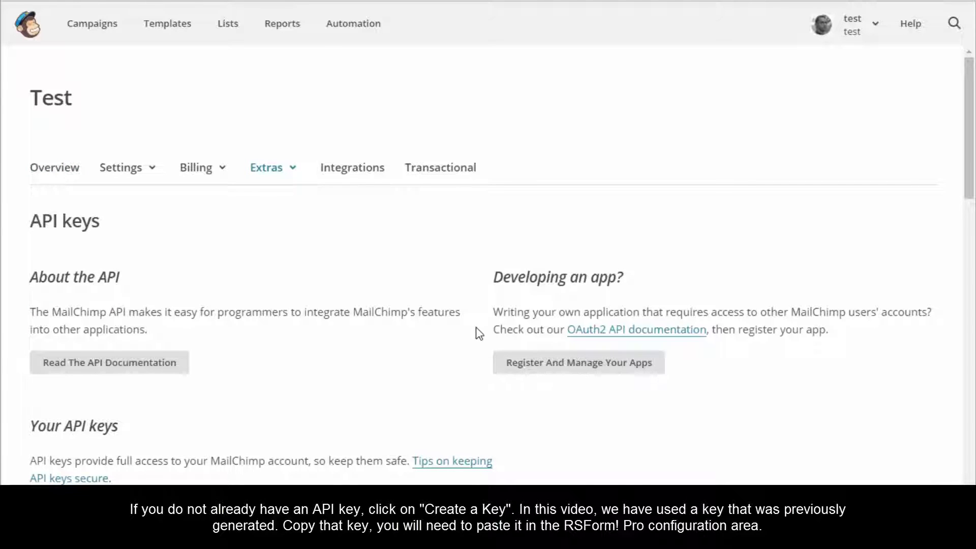
Select the existing API key and copy it
{"action": "scroll", "scroll_direction": "down", "scroll_amount": 3}
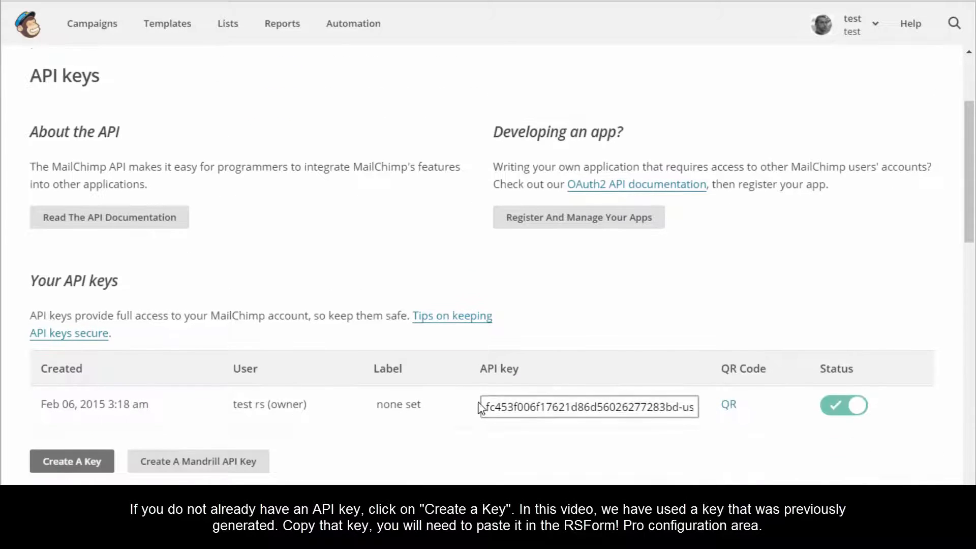
{"action": "triple_click", "coordinate": [588, 407]}
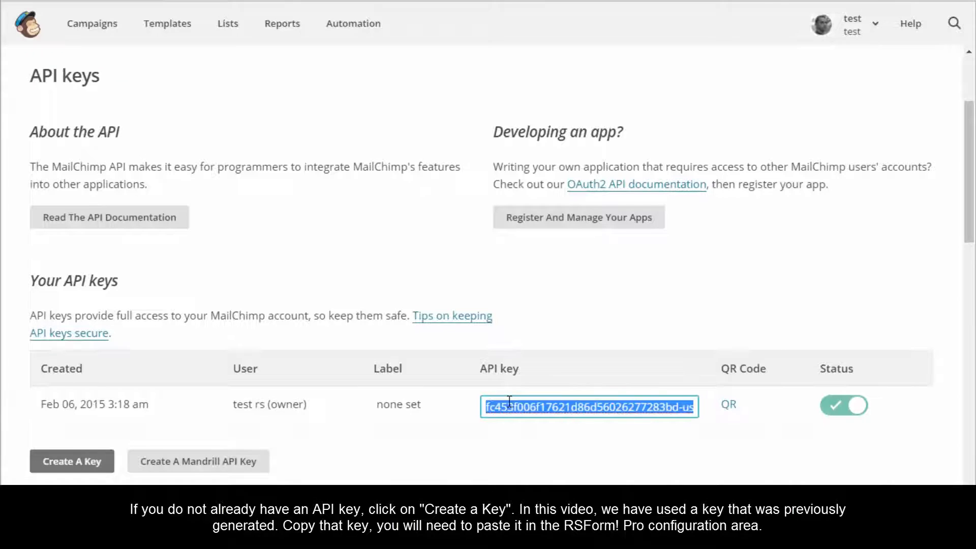
{"action": "right_click", "coordinate": [588, 406]}
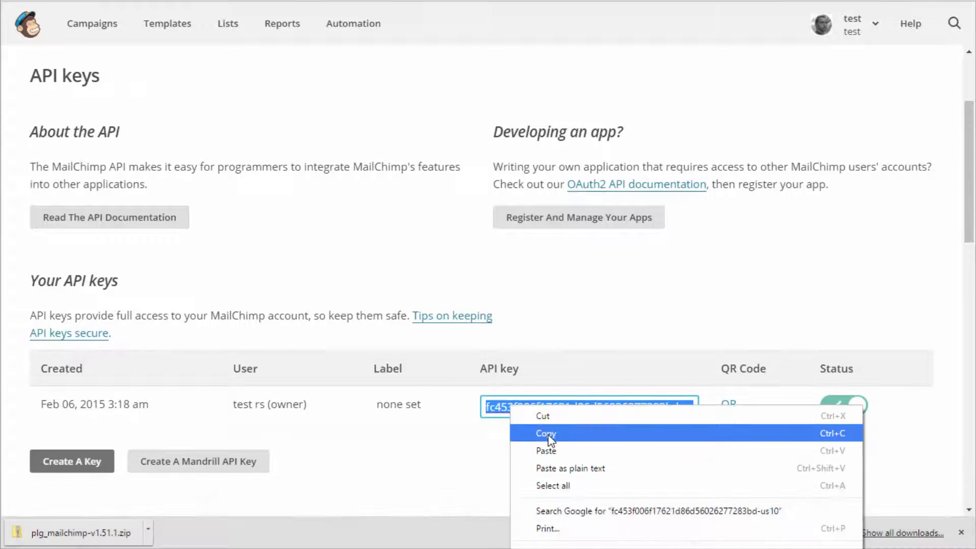
{"action": "left_click", "coordinate": [546, 433]}
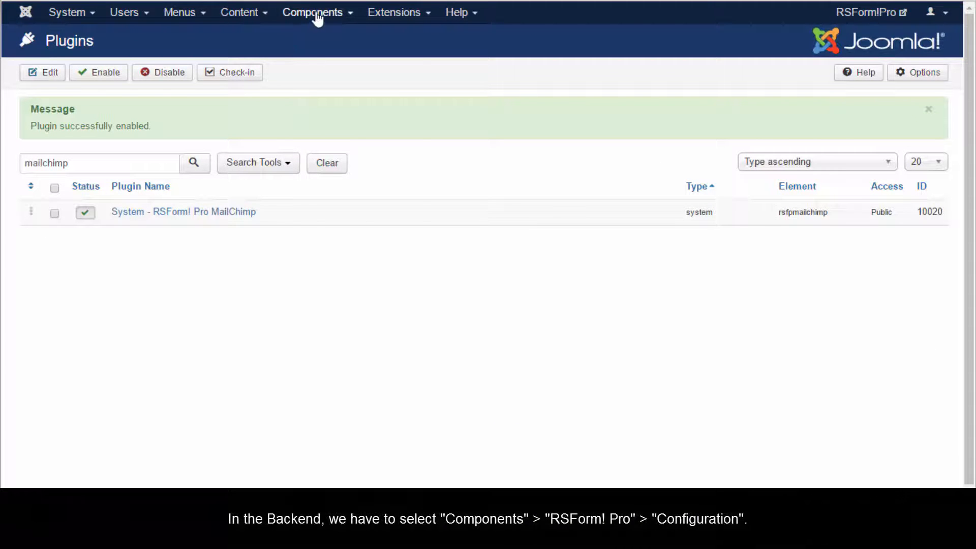
Paste the API key into RSForm! Pro Configuration's MailChimp tab and save-and-close
{"action": "left_click", "coordinate": [313, 12]}
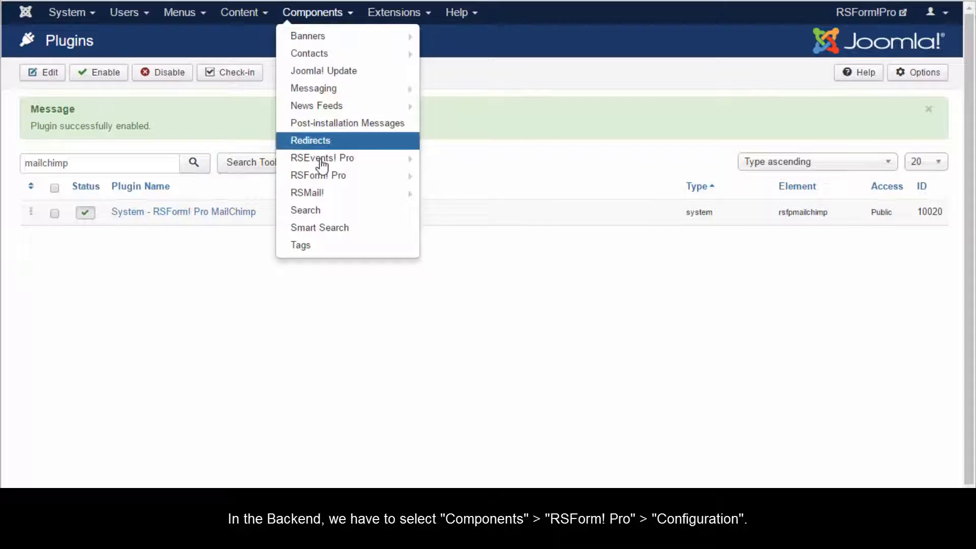
{"action": "mouse_move", "coordinate": [319, 175]}
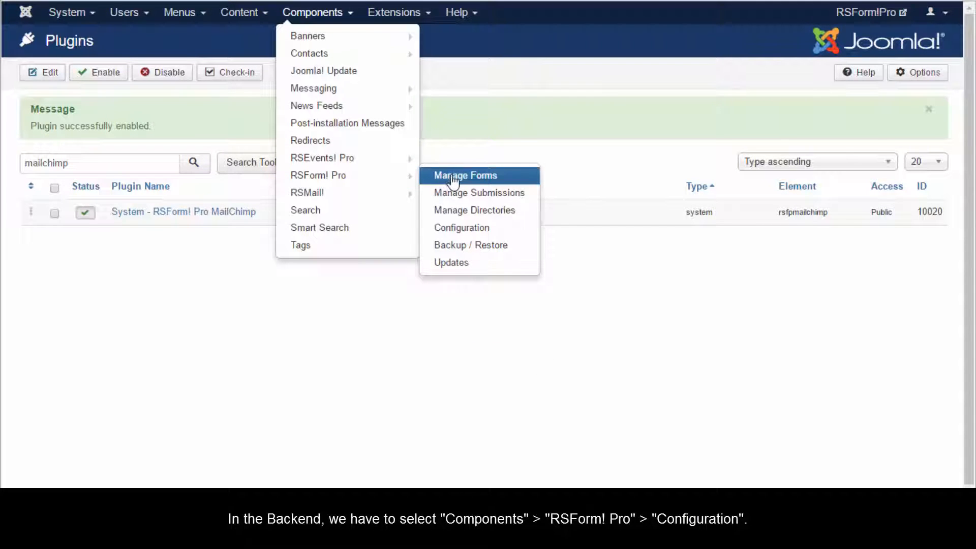
{"action": "mouse_move", "coordinate": [461, 227]}
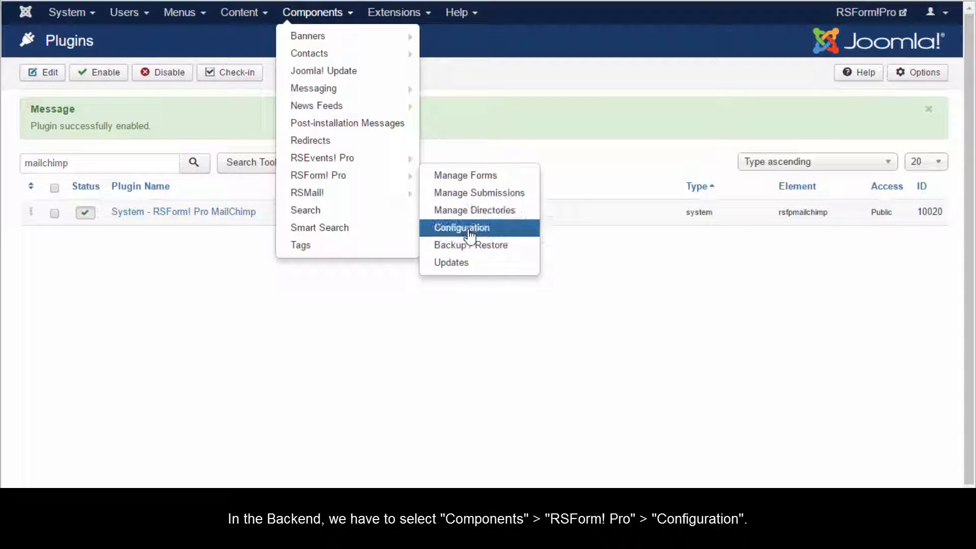
{"action": "left_click", "coordinate": [461, 227]}
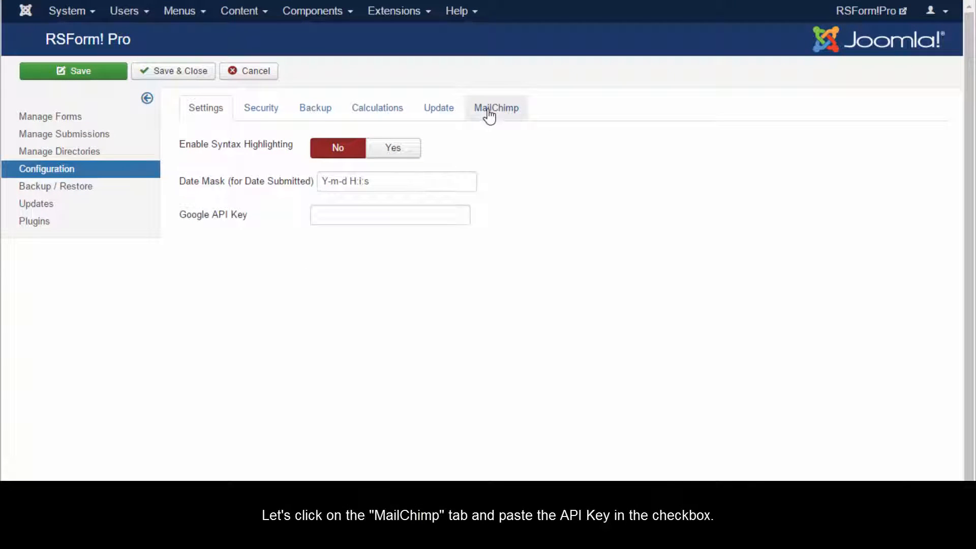
{"action": "left_click", "coordinate": [496, 108]}
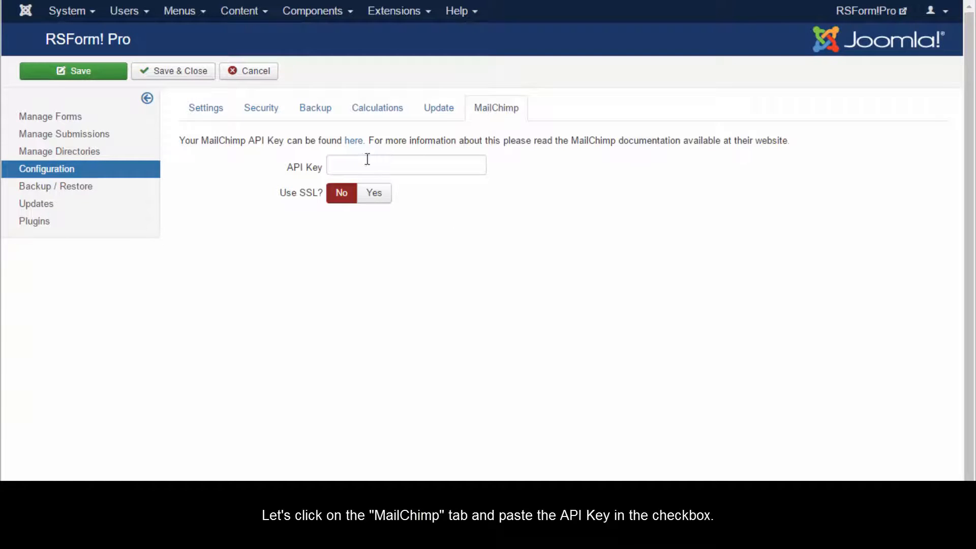
{"action": "right_click", "coordinate": [405, 164]}
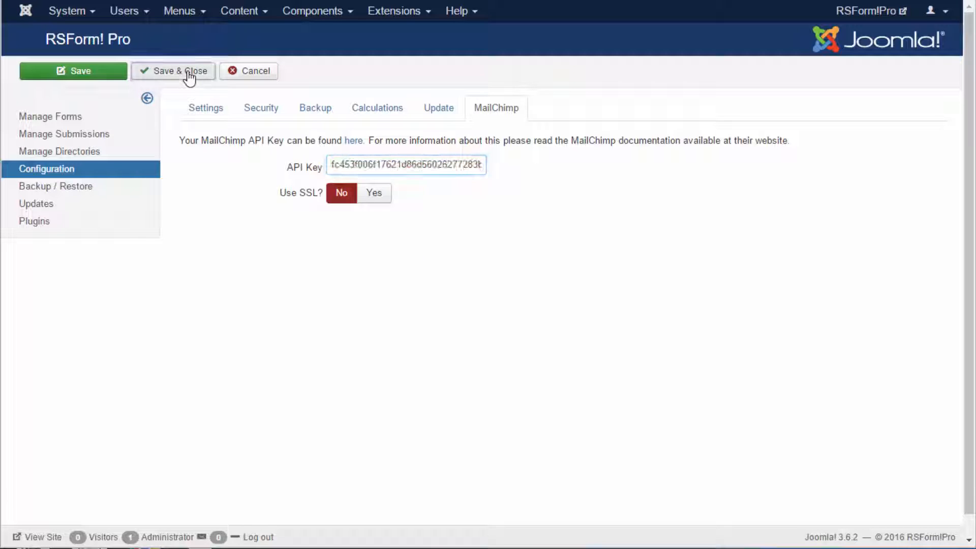
{"action": "left_click", "coordinate": [180, 70]}
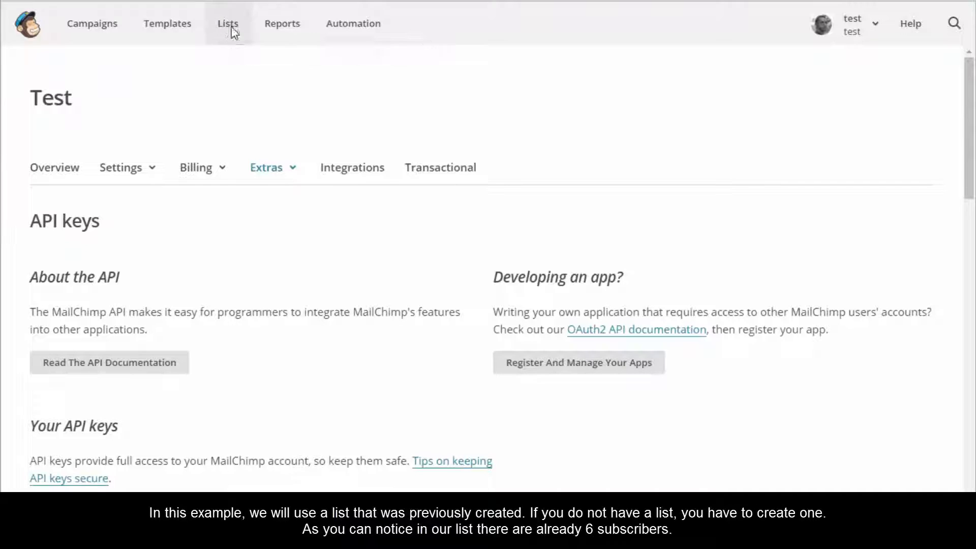
Open the Groups page of the rsjoomla test list under Manage subscribers
{"action": "left_click", "coordinate": [227, 24]}
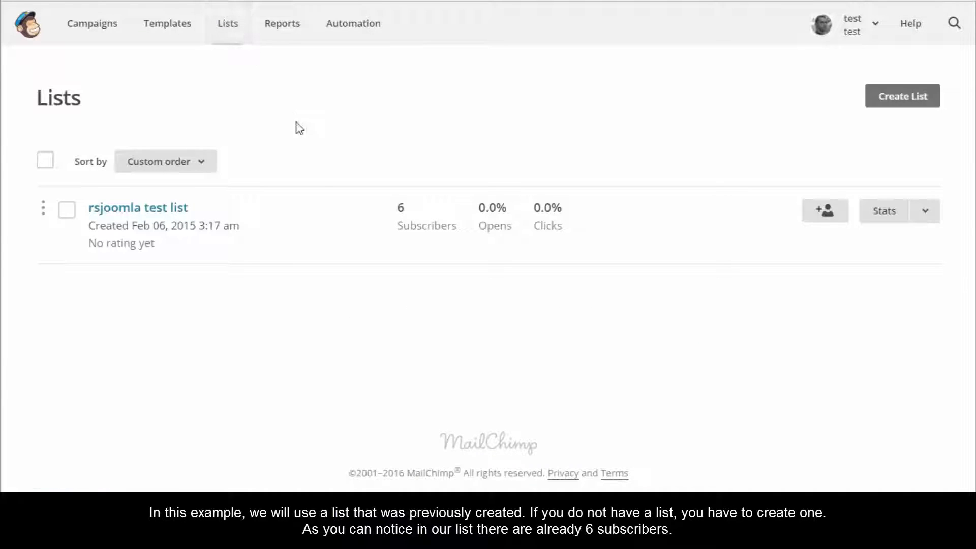
{"action": "mouse_move", "coordinate": [149, 218]}
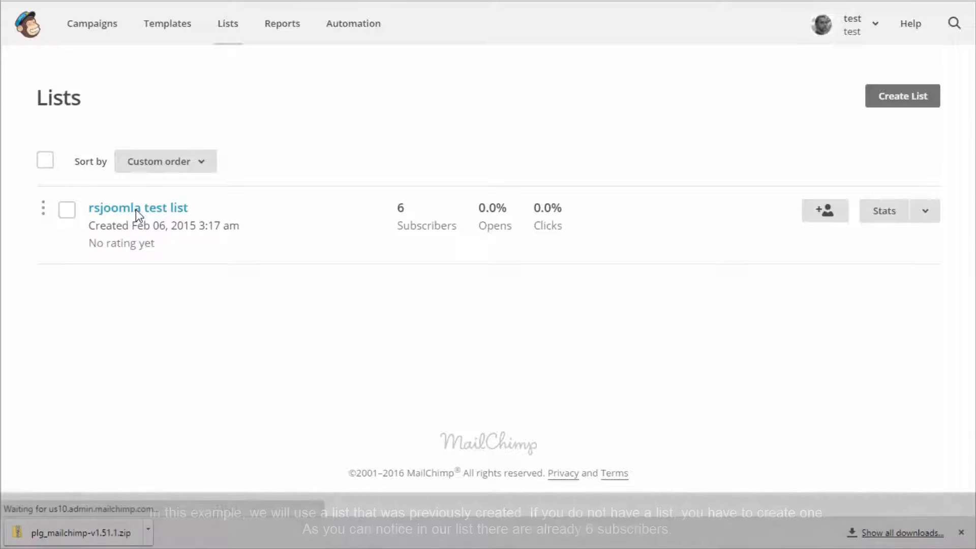
{"action": "left_click", "coordinate": [138, 208]}
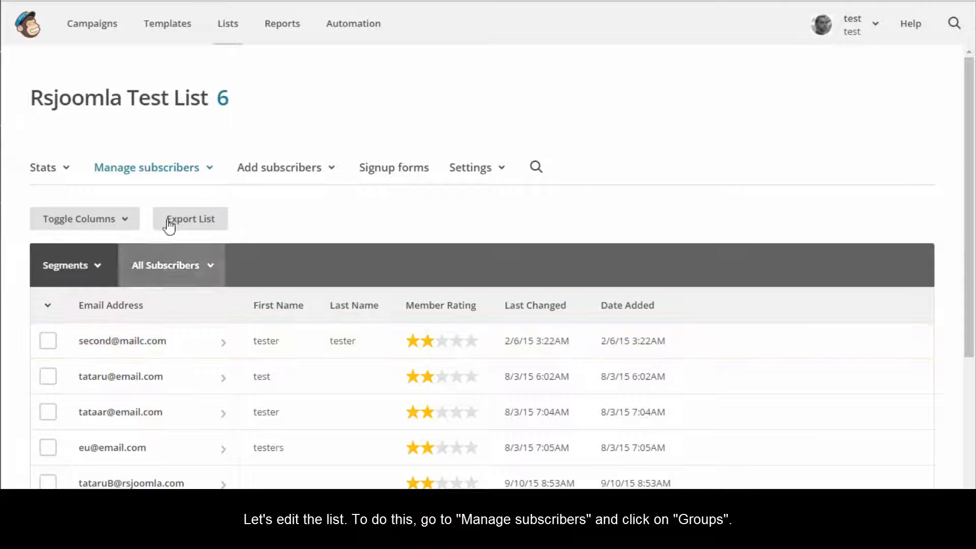
{"action": "left_click", "coordinate": [147, 166]}
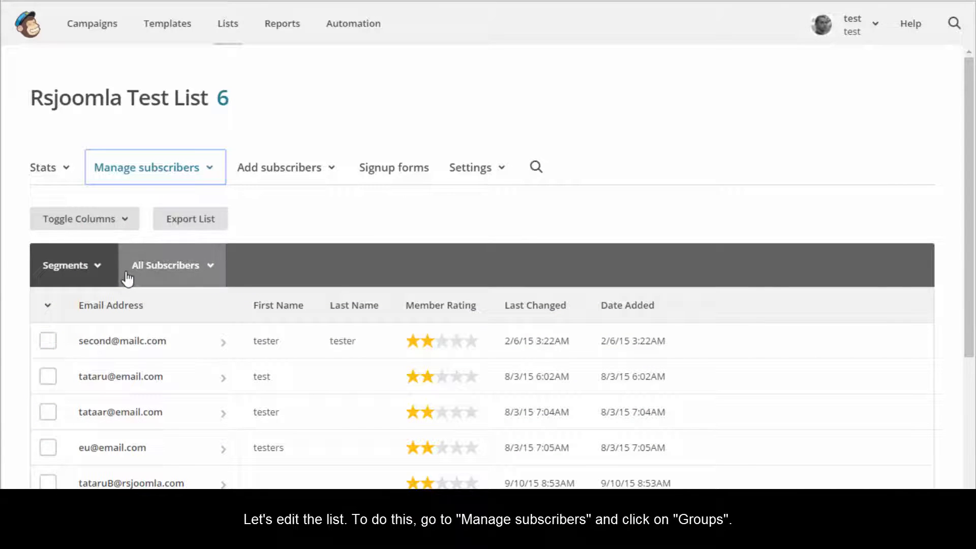
{"action": "left_click", "coordinate": [146, 167]}
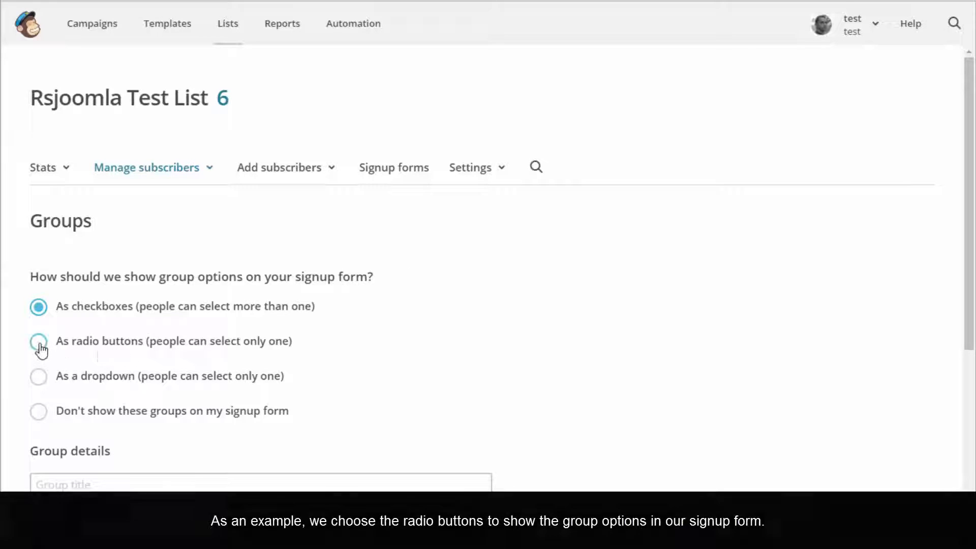
Create a radio-button group 'Charity' with Donating, Volunteering and Events, and save it
{"action": "left_click", "coordinate": [38, 341]}
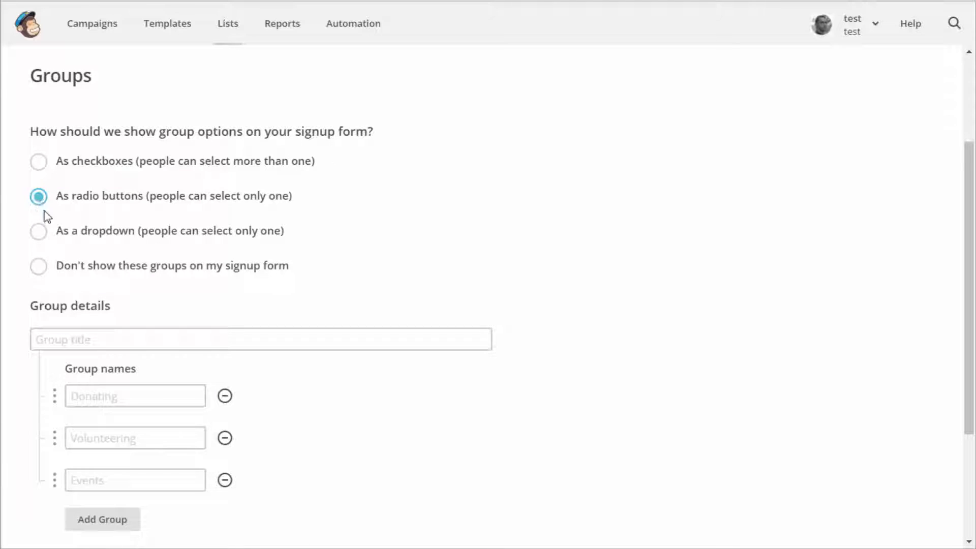
{"action": "left_click", "coordinate": [260, 339]}
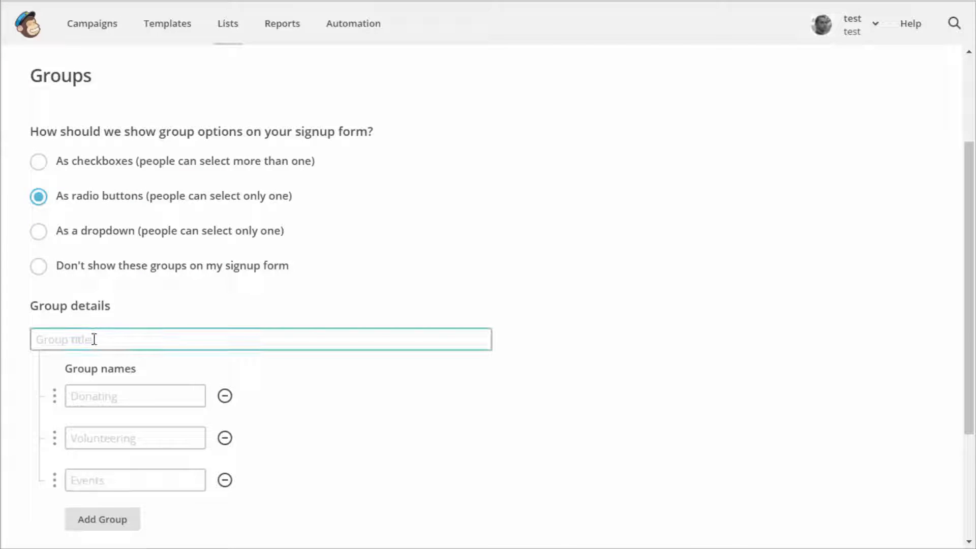
{"action": "type", "text": "Charity"}
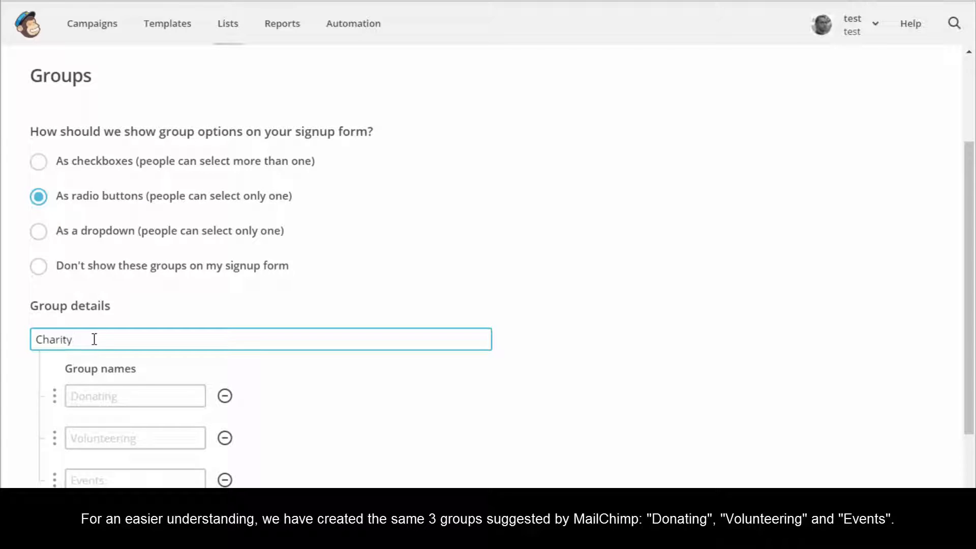
{"action": "left_click", "coordinate": [135, 395]}
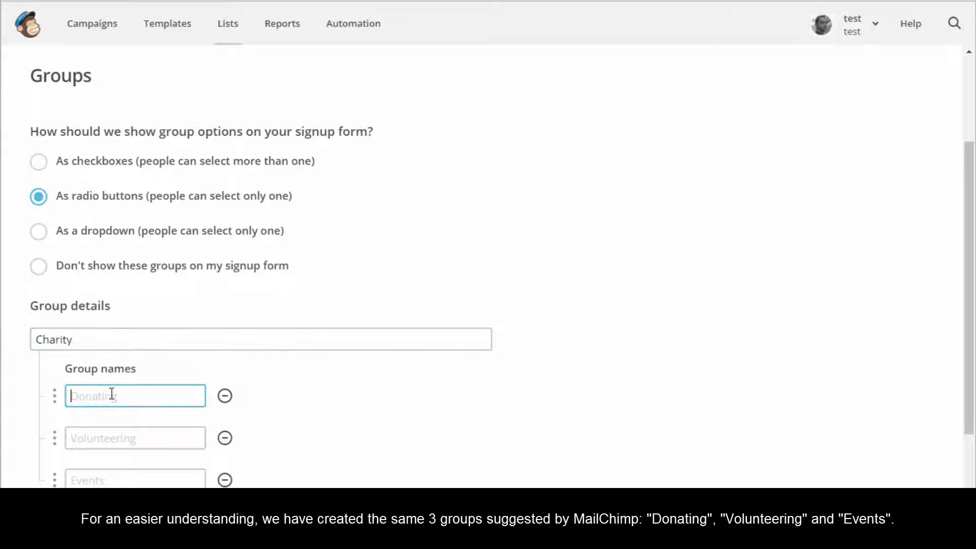
{"action": "type", "text": "Donating"}
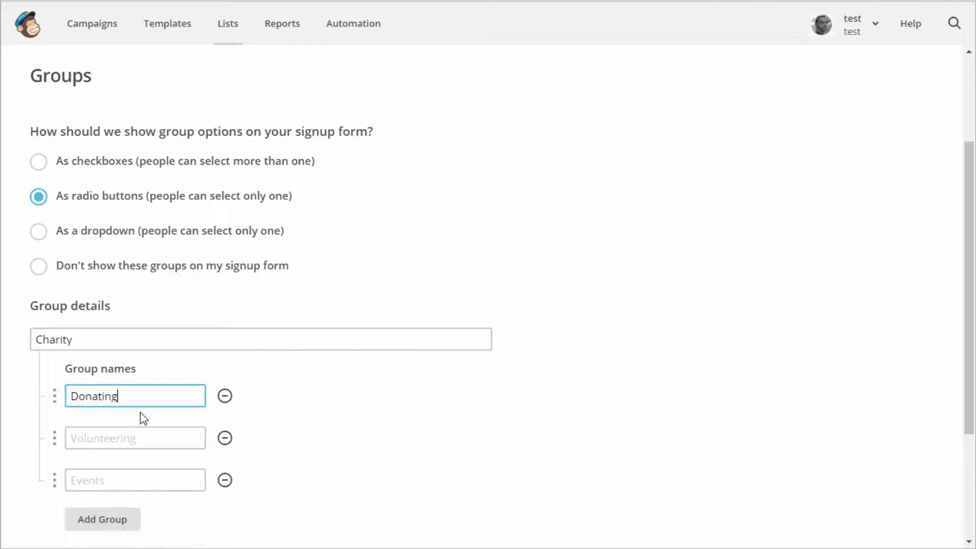
{"action": "left_click", "coordinate": [135, 438]}
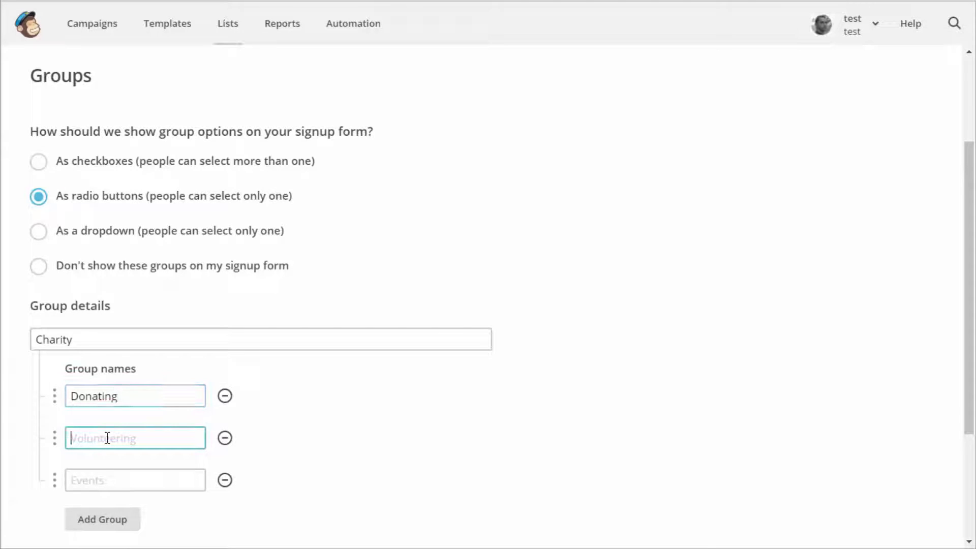
{"action": "type", "text": "Volunteering"}
{"action": "left_click", "coordinate": [135, 479]}
{"action": "type", "text": "Even"}
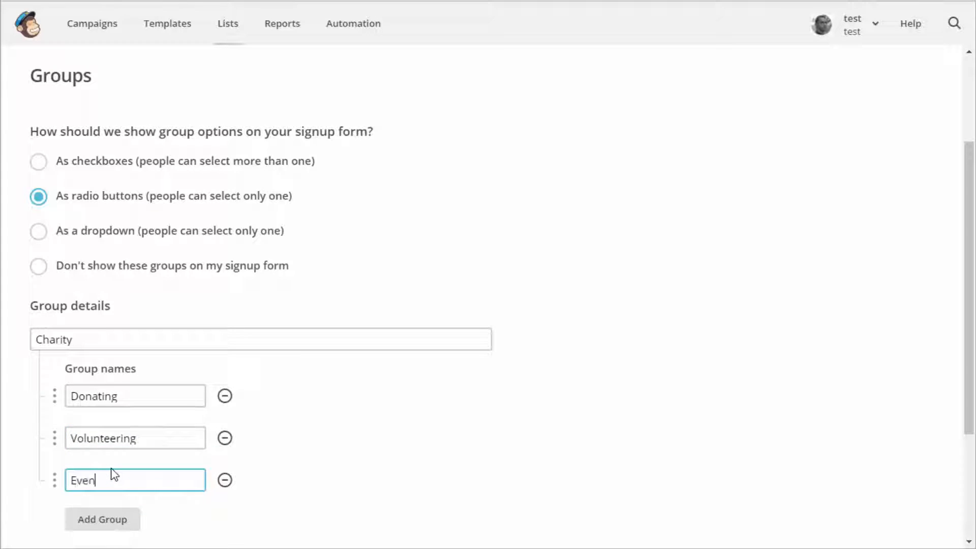
{"action": "type", "text": "ts"}
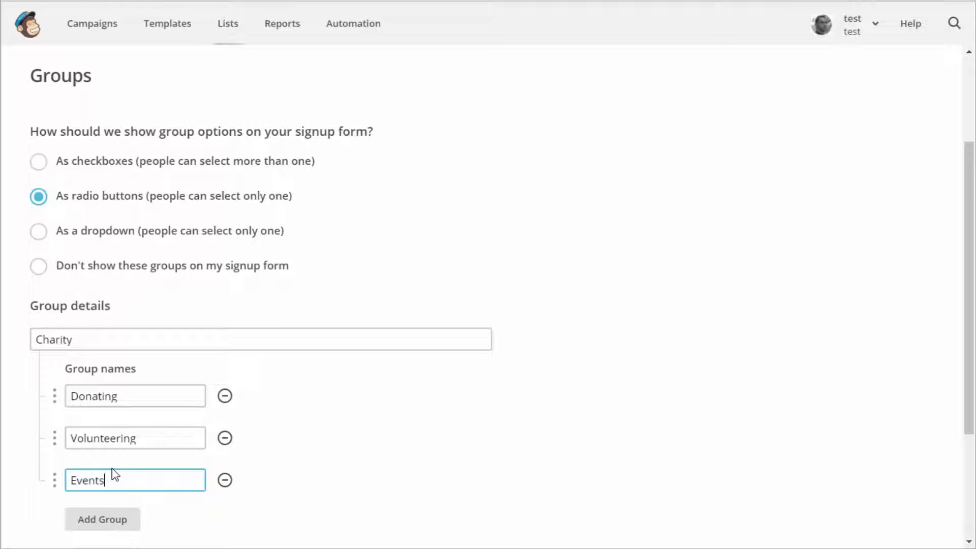
{"action": "scroll", "scroll_direction": "down", "scroll_amount": 3}
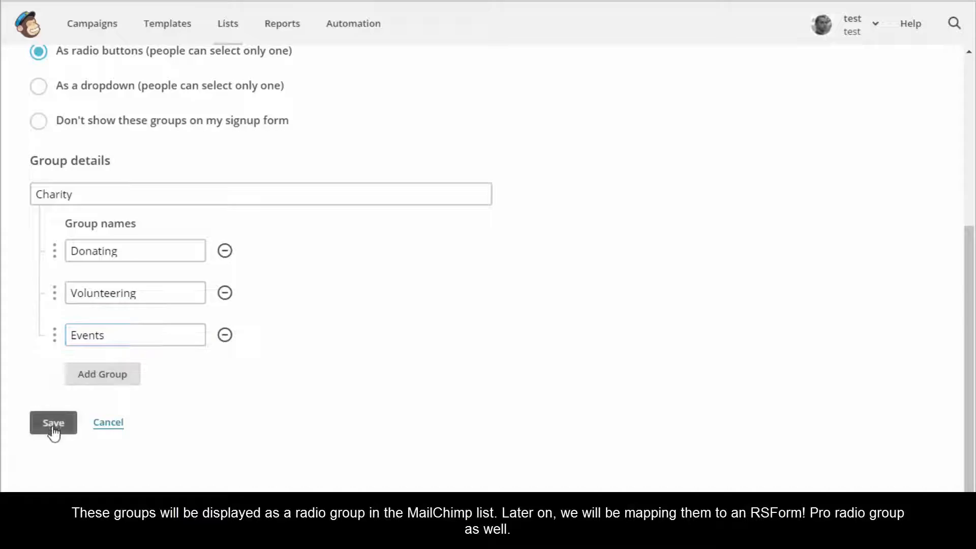
{"action": "left_click", "coordinate": [53, 422]}
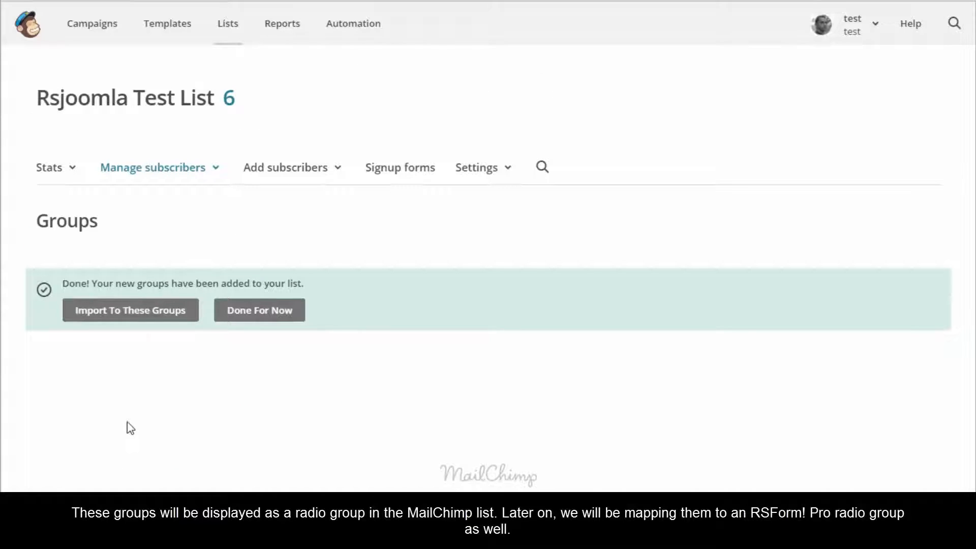
{"action": "mouse_move", "coordinate": [187, 336]}
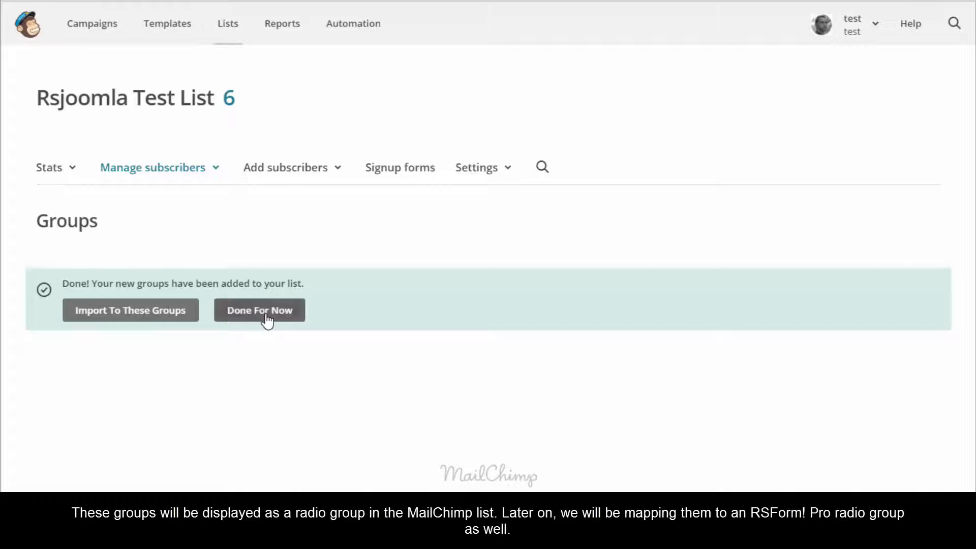
Finish adding groups and view Charity's Donating, Volunteering and Events groups
{"action": "left_click", "coordinate": [258, 310]}
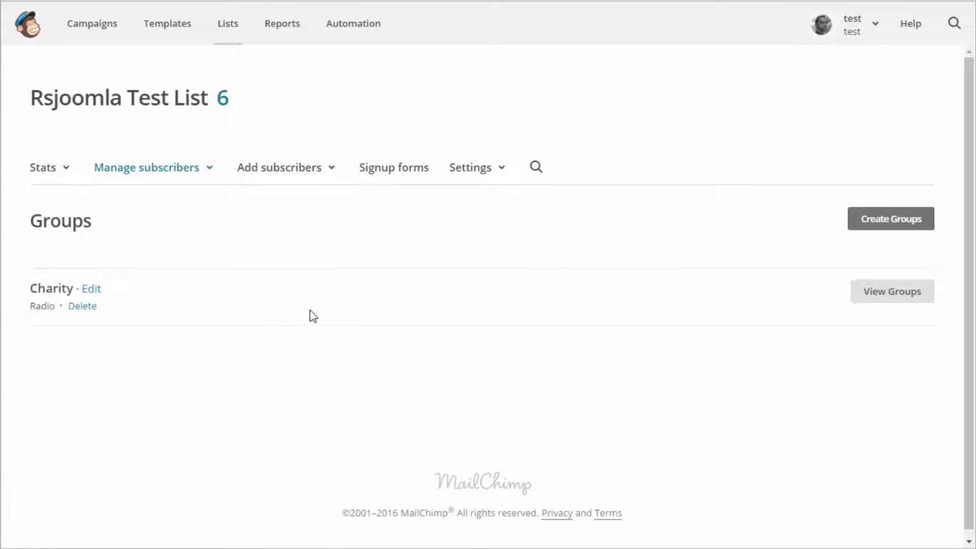
{"action": "mouse_move", "coordinate": [909, 305]}
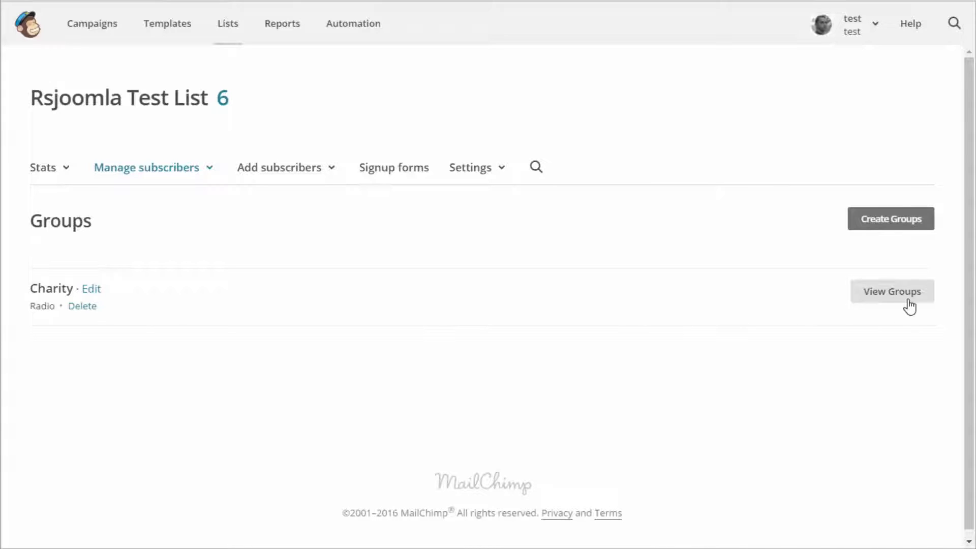
{"action": "left_click", "coordinate": [891, 291]}
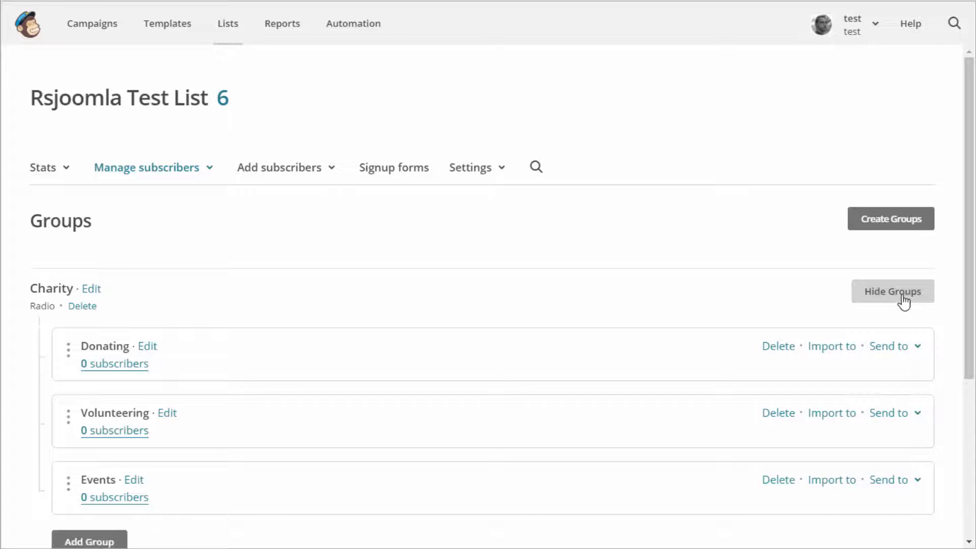
{"action": "scroll", "scroll_direction": "down", "scroll_amount": 3}
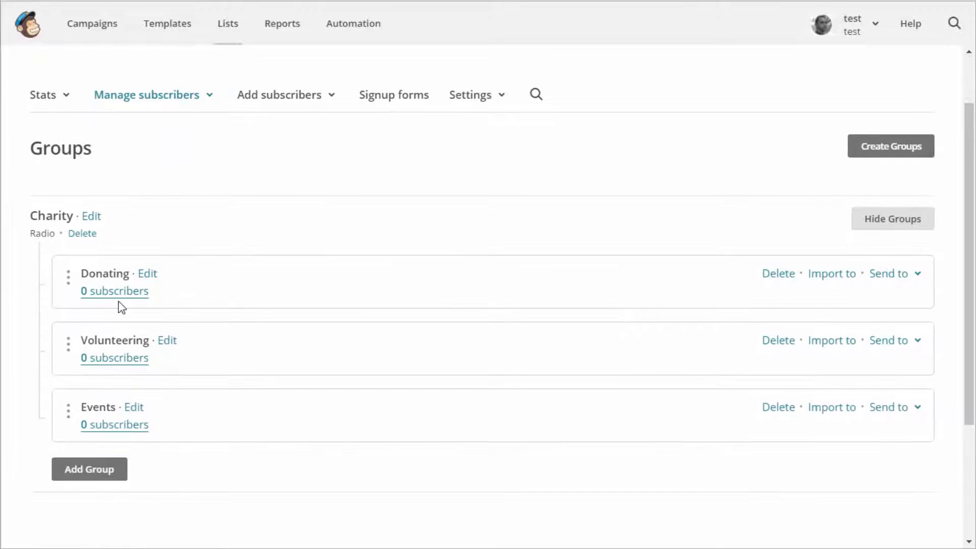
{"action": "mouse_move", "coordinate": [121, 388]}
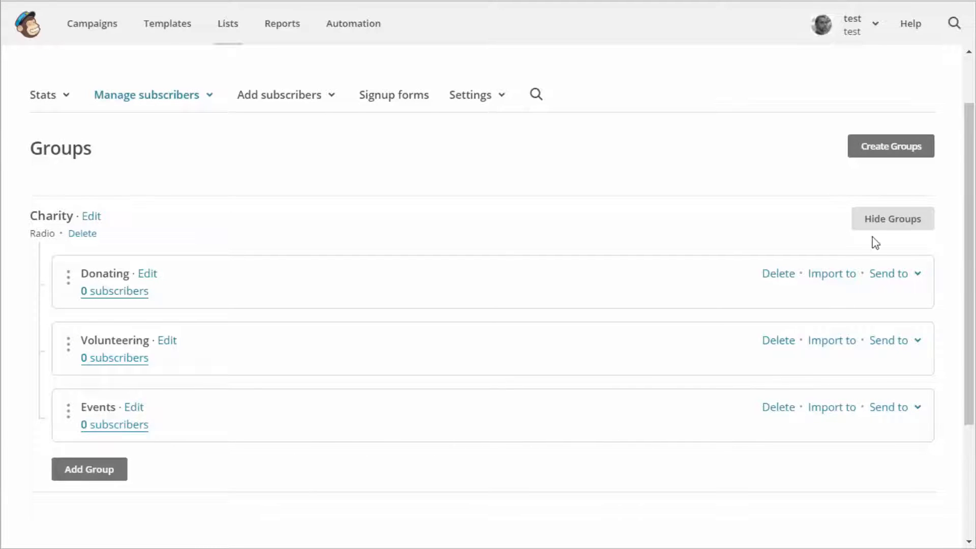
{"action": "left_click", "coordinate": [891, 219]}
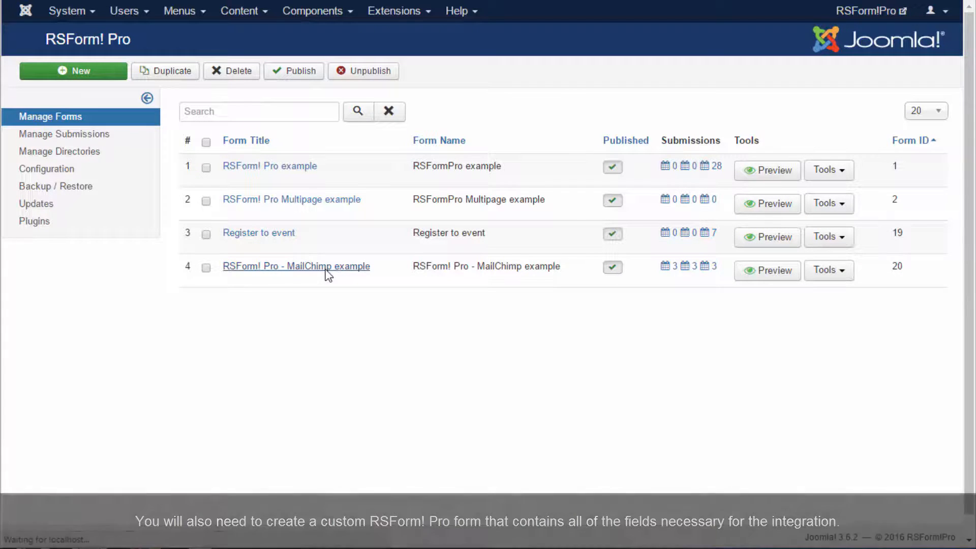
Open the 'RSForm! Pro - MailChimp example' form, review its Email and name fields, and save
{"action": "left_click", "coordinate": [297, 266]}
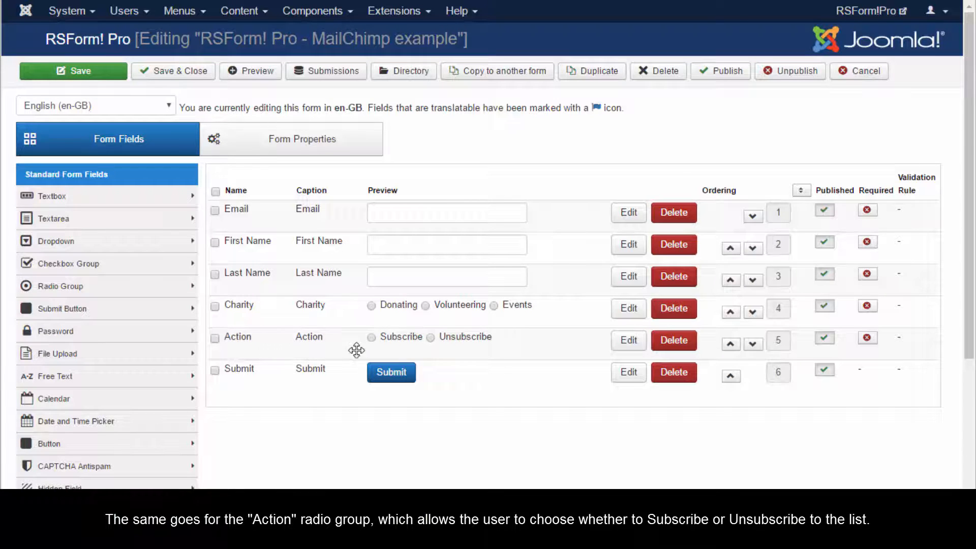
{"action": "mouse_move", "coordinate": [358, 399]}
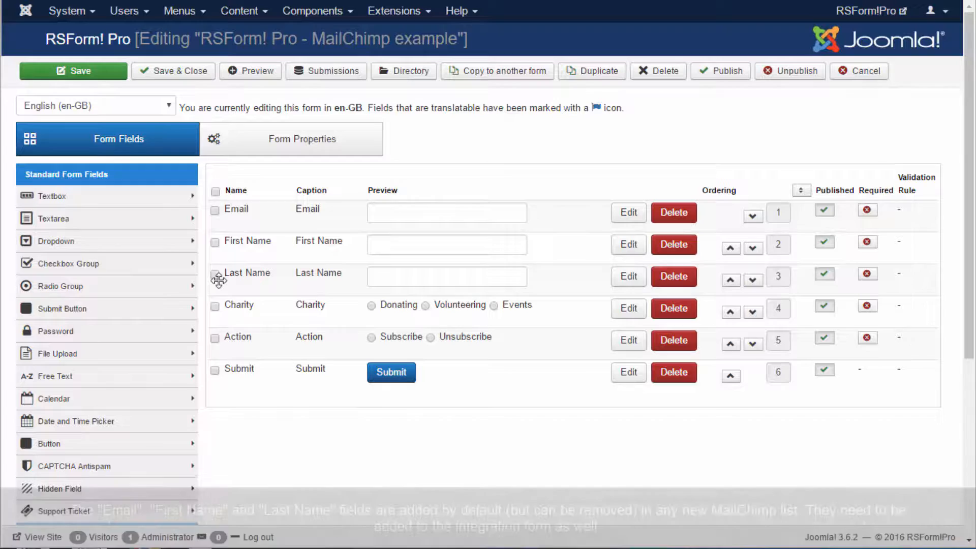
{"action": "left_click", "coordinate": [216, 209]}
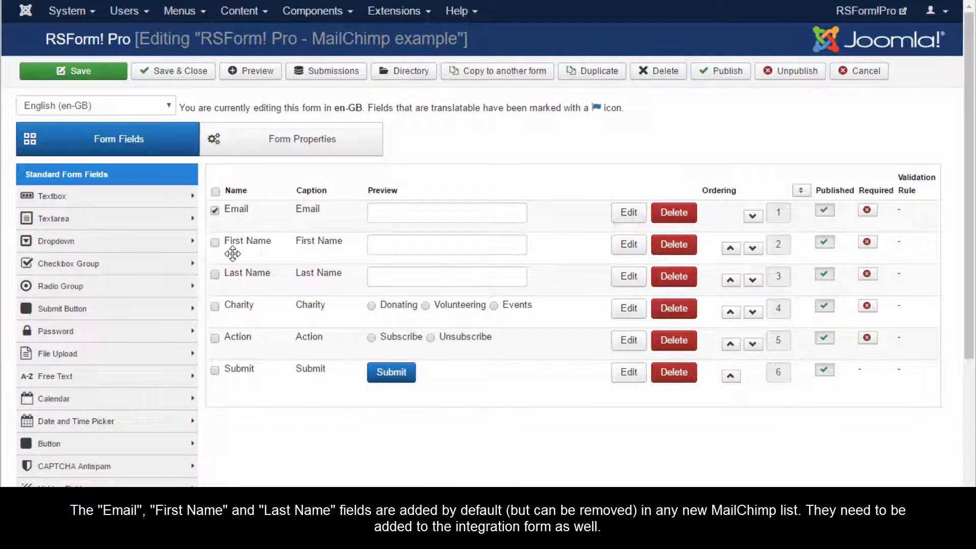
{"action": "left_click", "coordinate": [215, 241]}
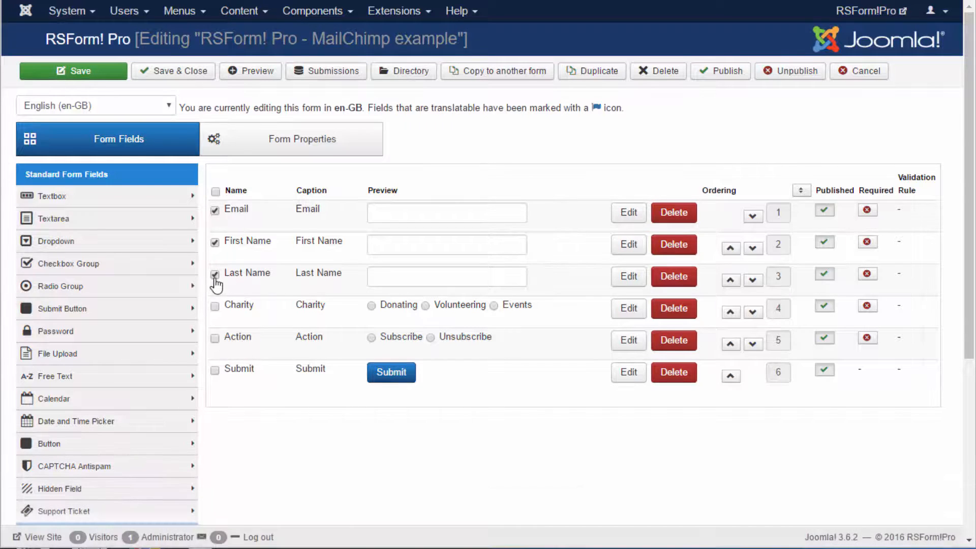
{"action": "left_click", "coordinate": [215, 275]}
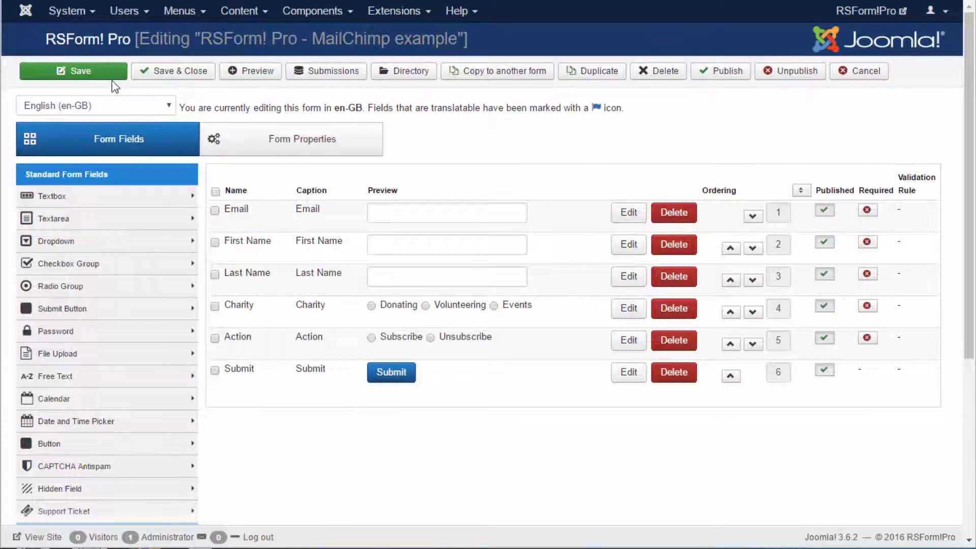
{"action": "left_click", "coordinate": [73, 70]}
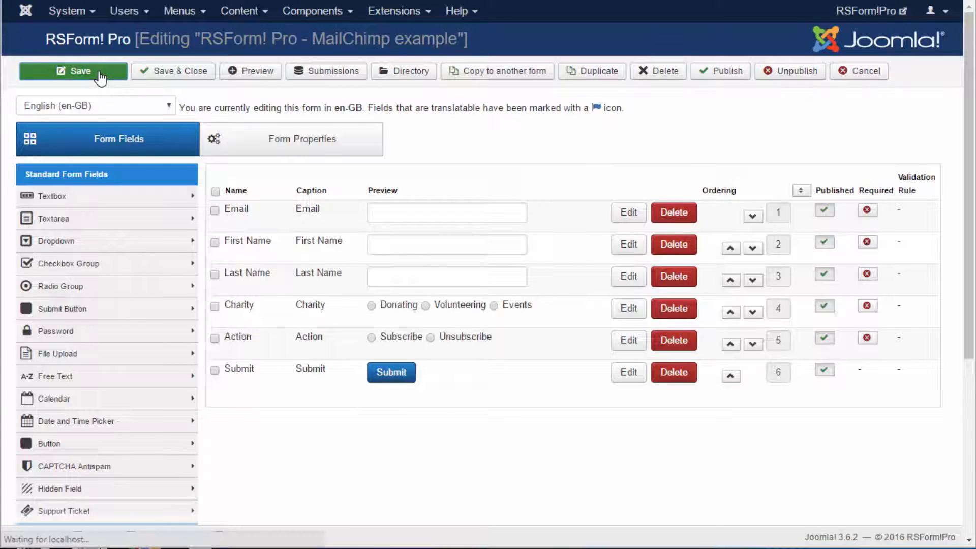
{"action": "left_click", "coordinate": [73, 70]}
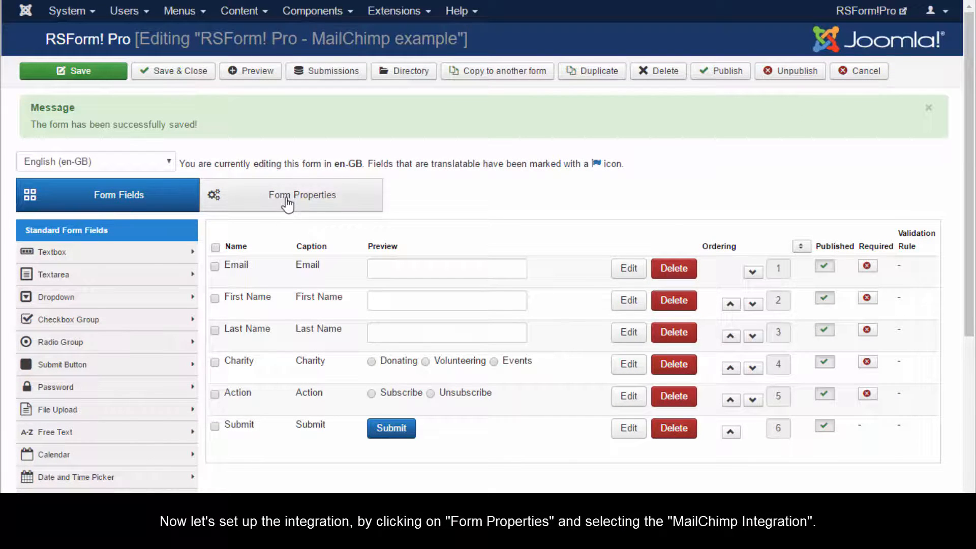
Show the form's properties at the MailChimp Integration settings
{"action": "left_click", "coordinate": [302, 195]}
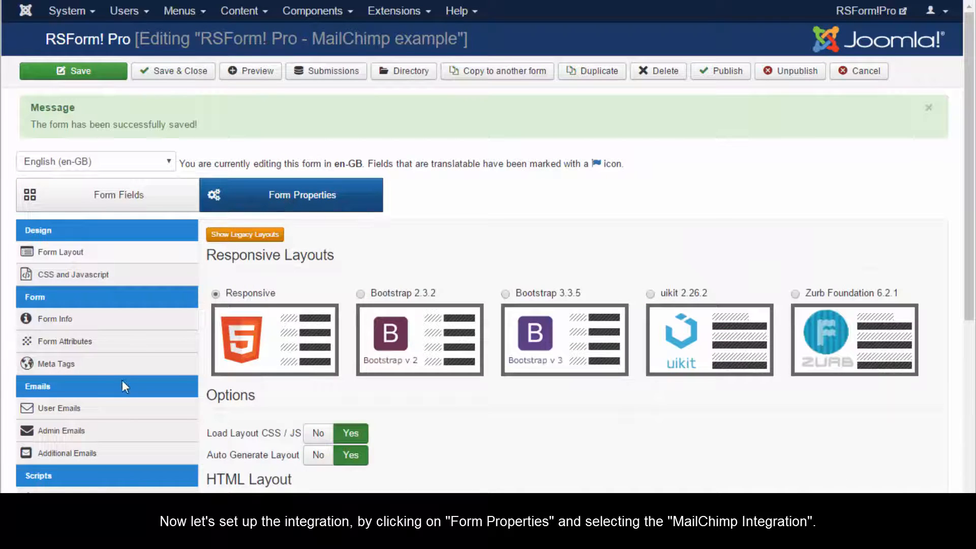
{"action": "scroll", "scroll_direction": "down", "scroll_amount": 3}
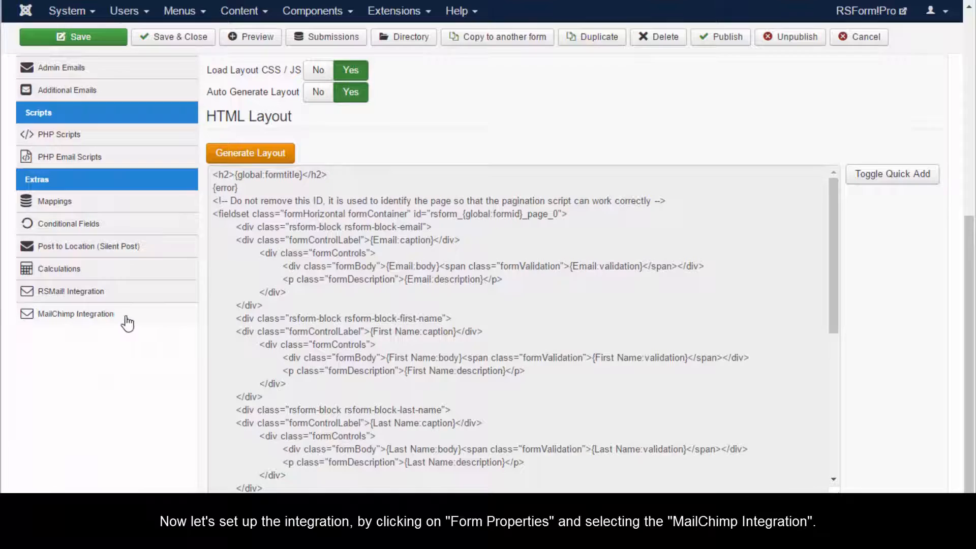
{"action": "left_click", "coordinate": [76, 314]}
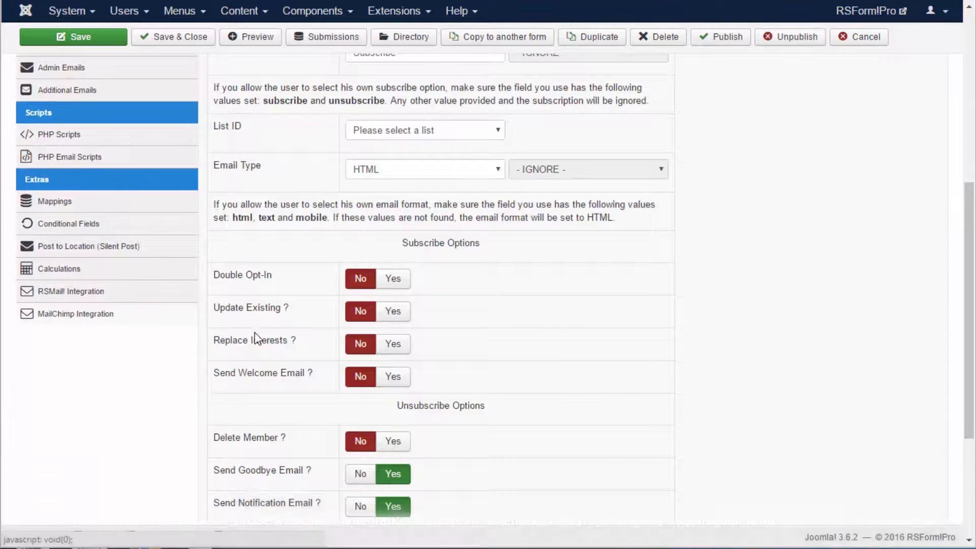
{"action": "left_click", "coordinate": [72, 36]}
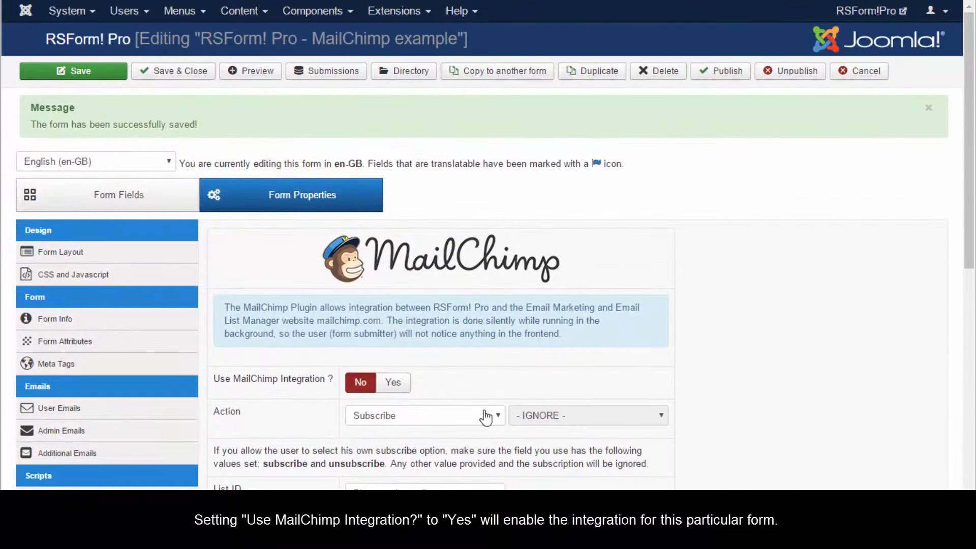
{"action": "scroll", "scroll_direction": "down", "scroll_amount": 3}
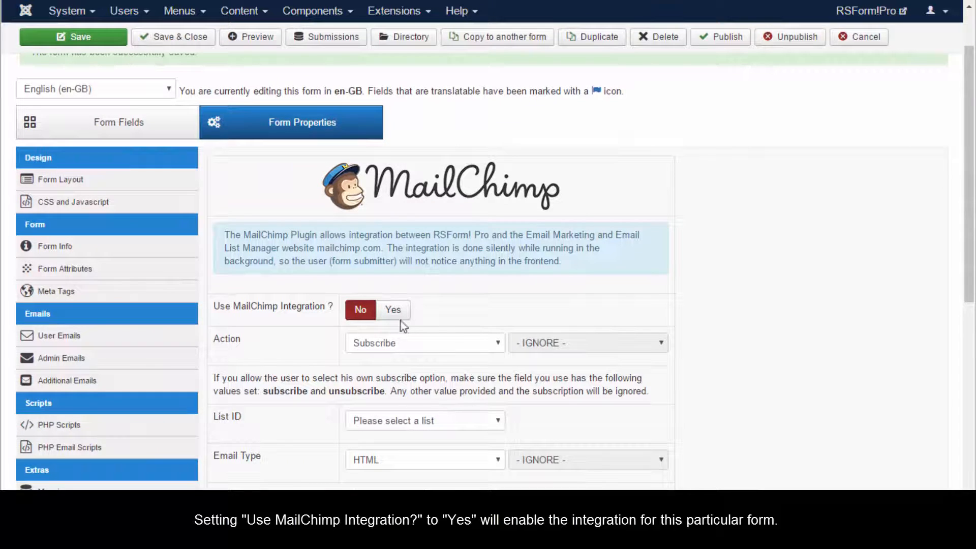
Enable MailChimp integration, letting the user decide via the Action field, and pick the list
{"action": "left_click", "coordinate": [393, 309]}
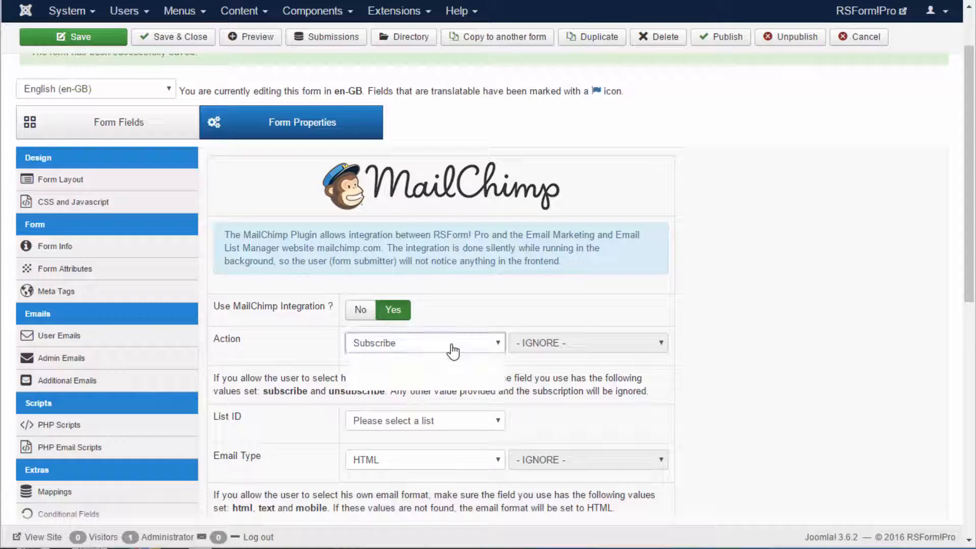
{"action": "left_click", "coordinate": [424, 343]}
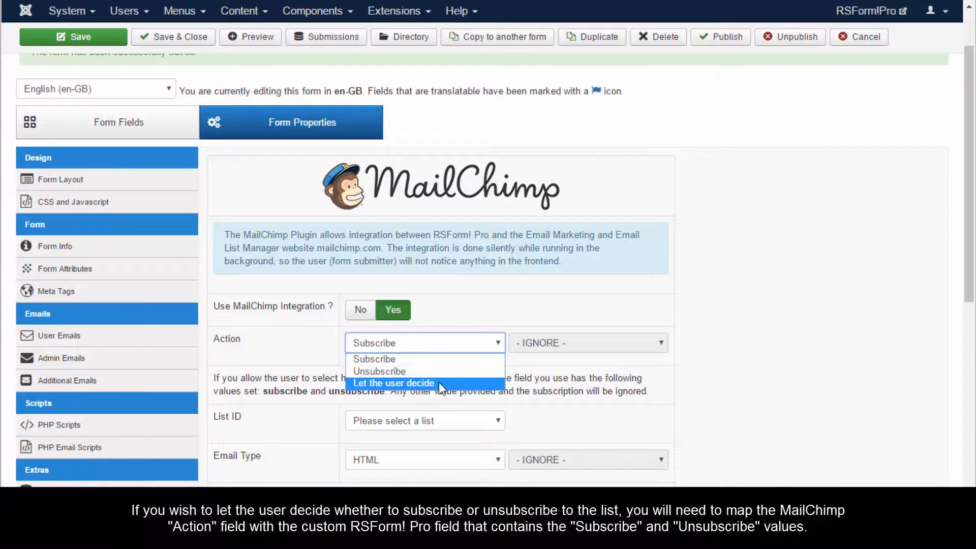
{"action": "left_click", "coordinate": [393, 383]}
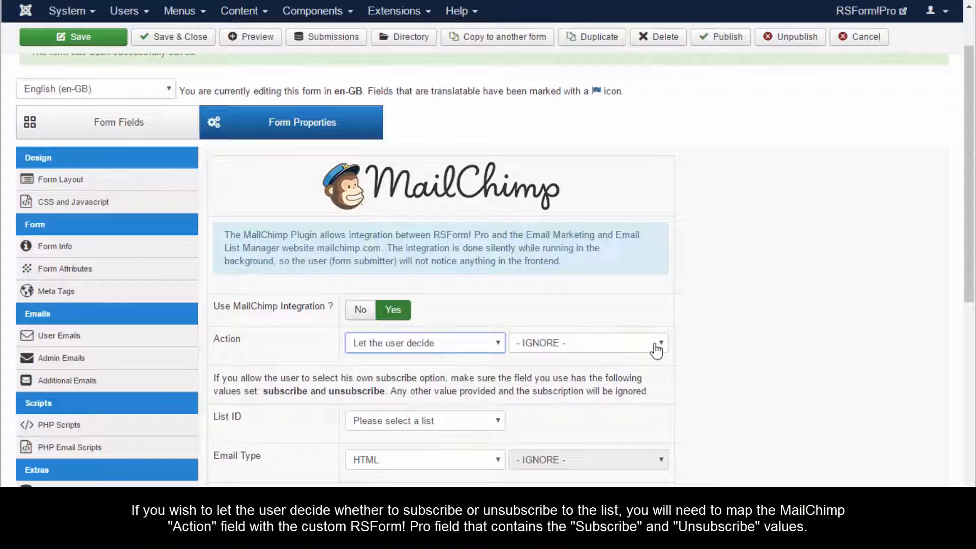
{"action": "left_click", "coordinate": [588, 342]}
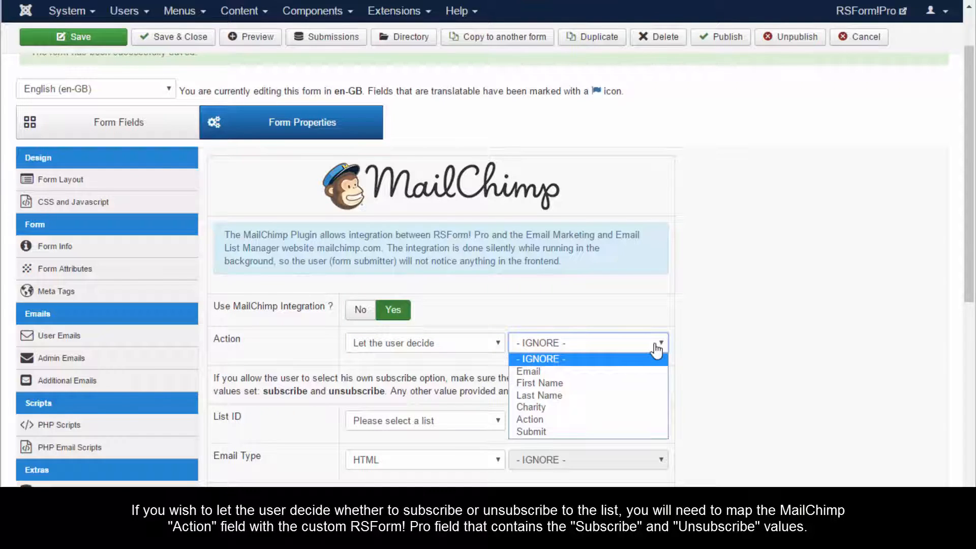
{"action": "mouse_move", "coordinate": [600, 419]}
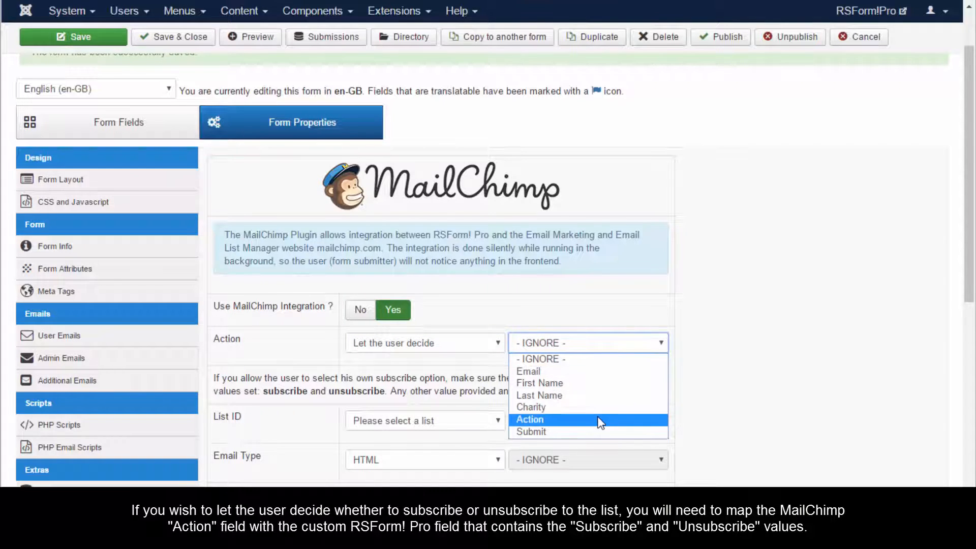
{"action": "left_click", "coordinate": [529, 419]}
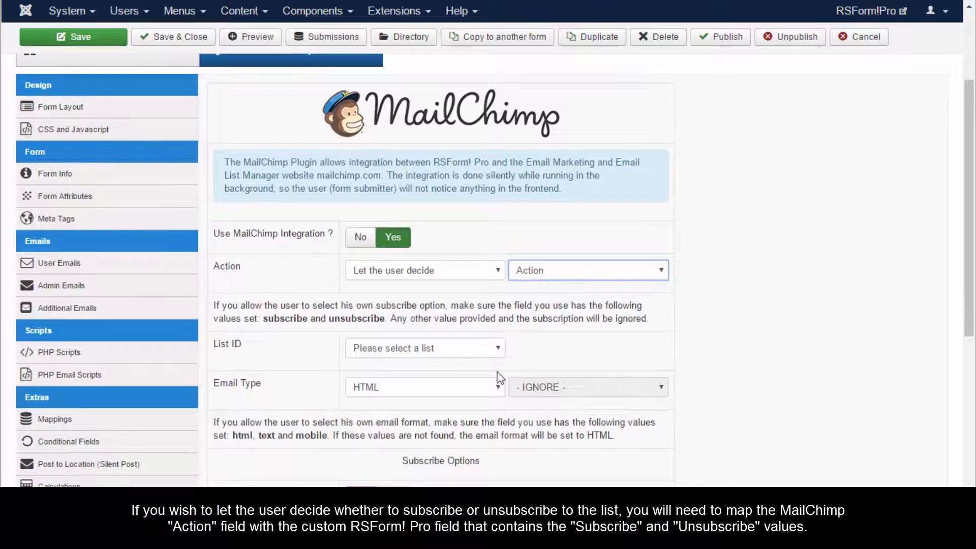
{"action": "left_click", "coordinate": [425, 347]}
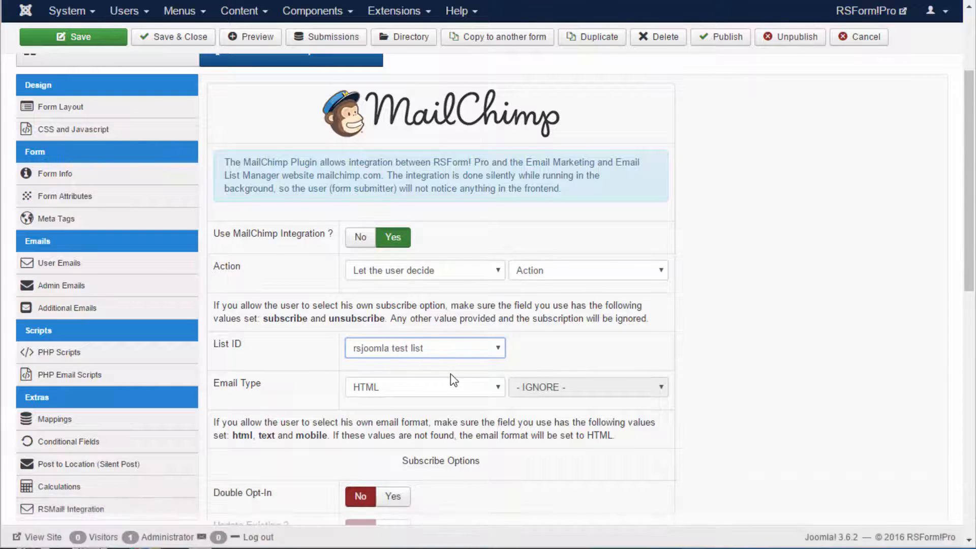
Scroll through the subscribe options: Update Existing, Replace Interests and Send Welcome Email
{"action": "scroll", "scroll_direction": "down", "scroll_amount": 3}
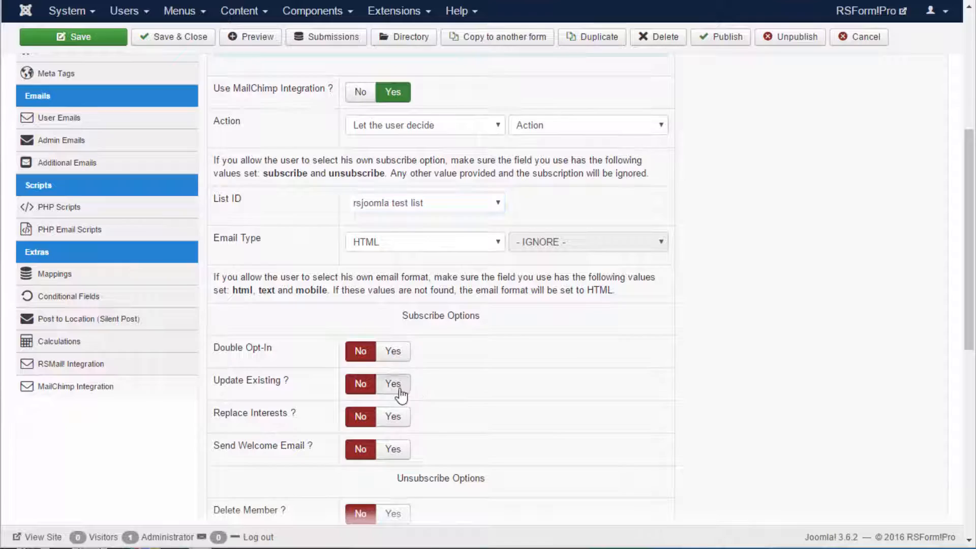
{"action": "scroll", "scroll_direction": "down", "scroll_amount": 3}
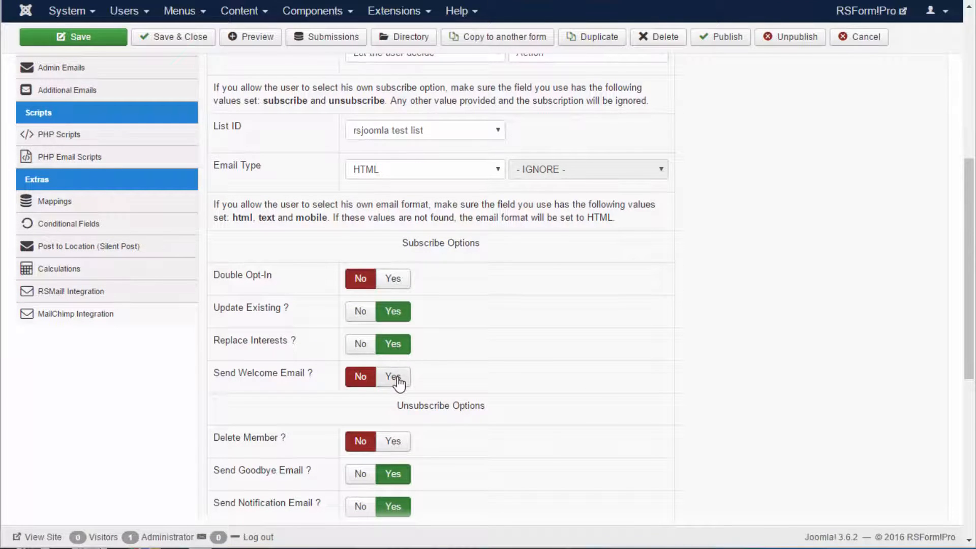
{"action": "scroll", "scroll_direction": "down", "scroll_amount": 3}
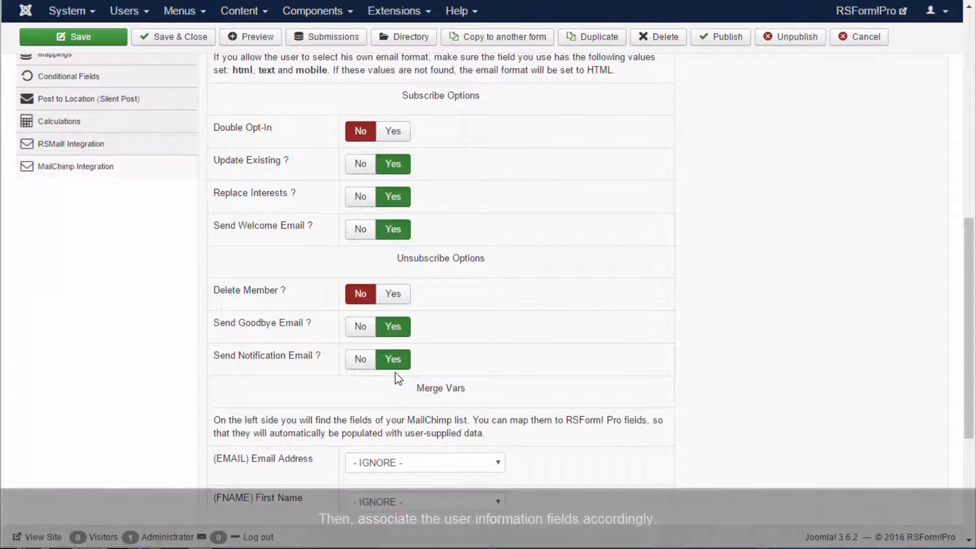
Map Email Address, First Name, Last Name and Charity group to their matching form fields
{"action": "scroll", "scroll_direction": "down", "scroll_amount": 3}
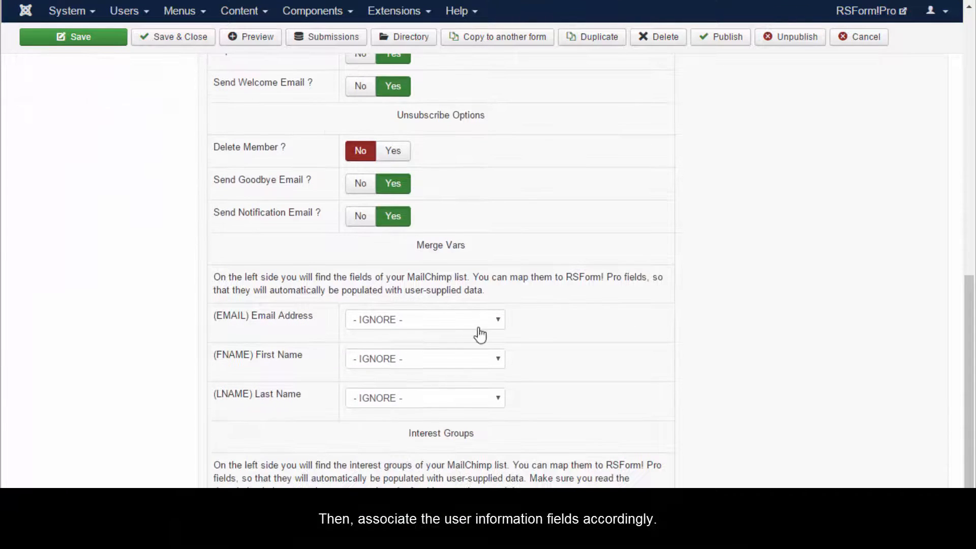
{"action": "left_click", "coordinate": [425, 319]}
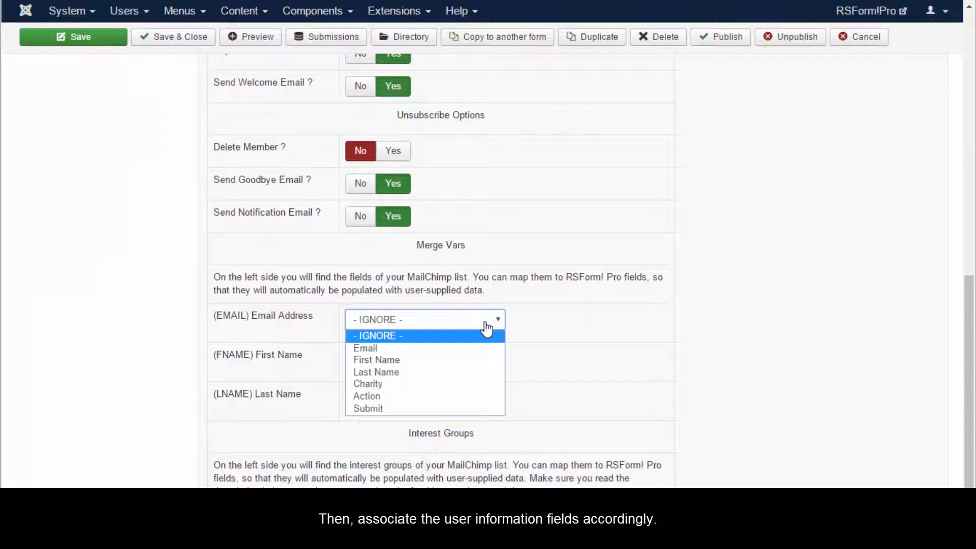
{"action": "left_click", "coordinate": [366, 348]}
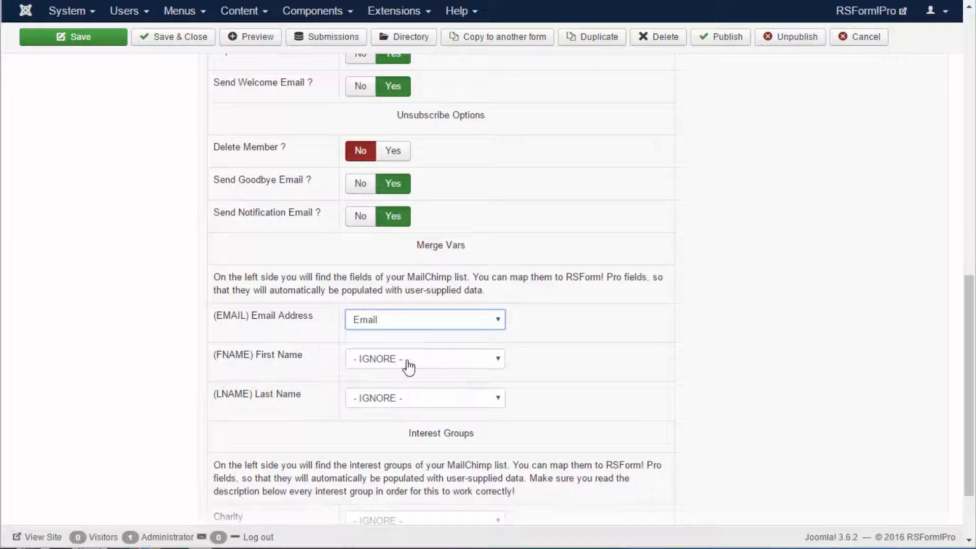
{"action": "left_click", "coordinate": [425, 358]}
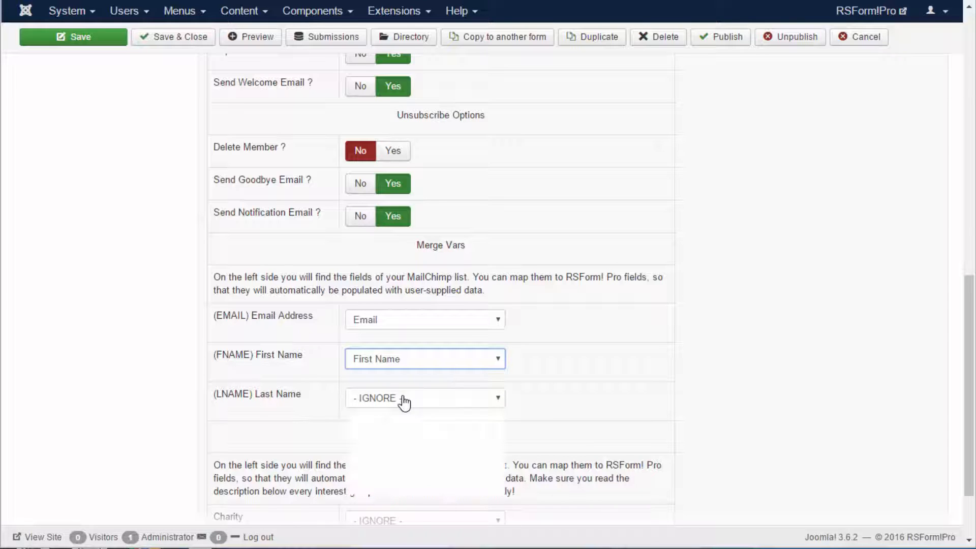
{"action": "left_click", "coordinate": [425, 398]}
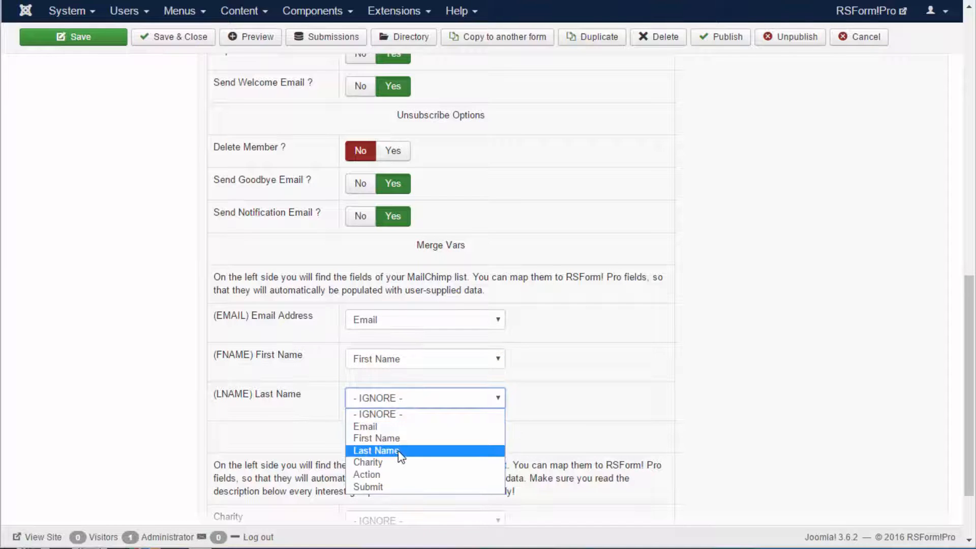
{"action": "left_click", "coordinate": [375, 450]}
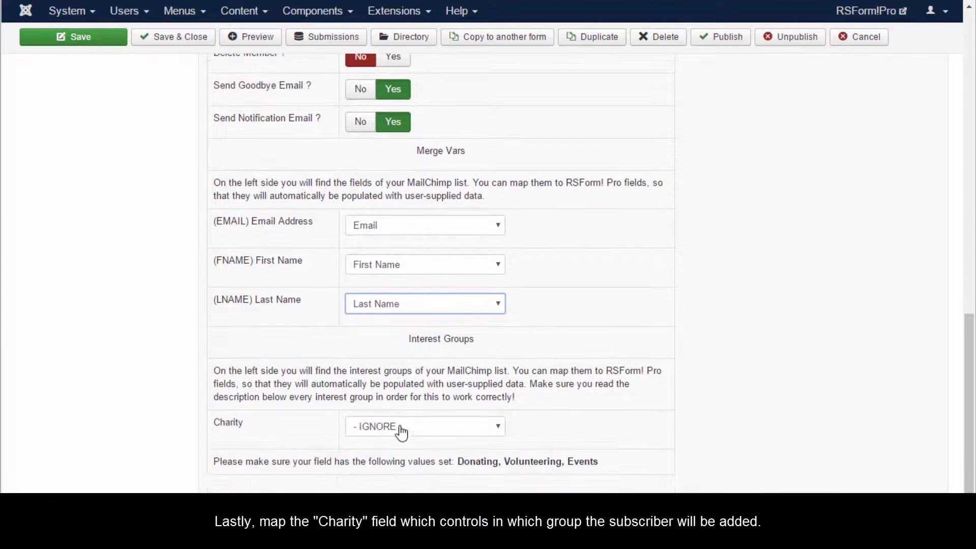
{"action": "mouse_move", "coordinate": [483, 435]}
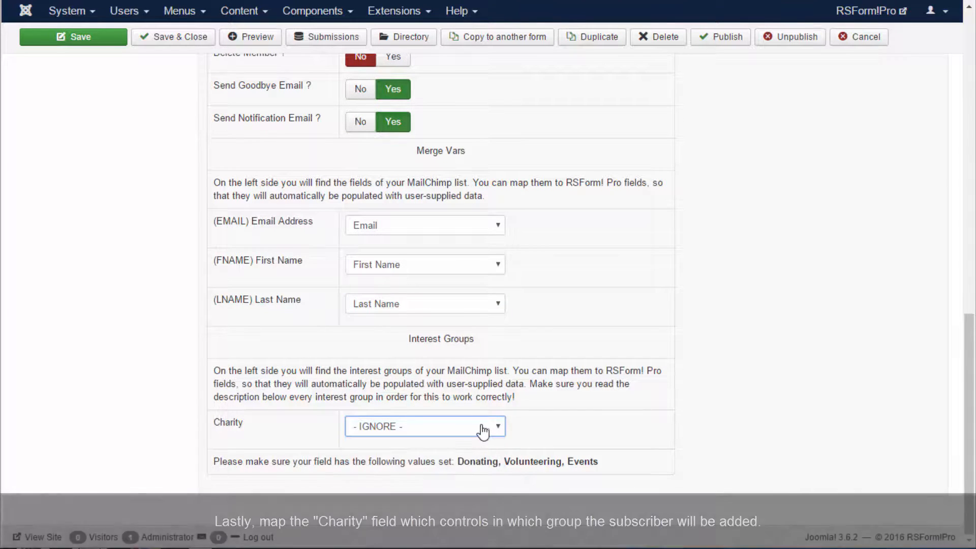
{"action": "left_click", "coordinate": [425, 426]}
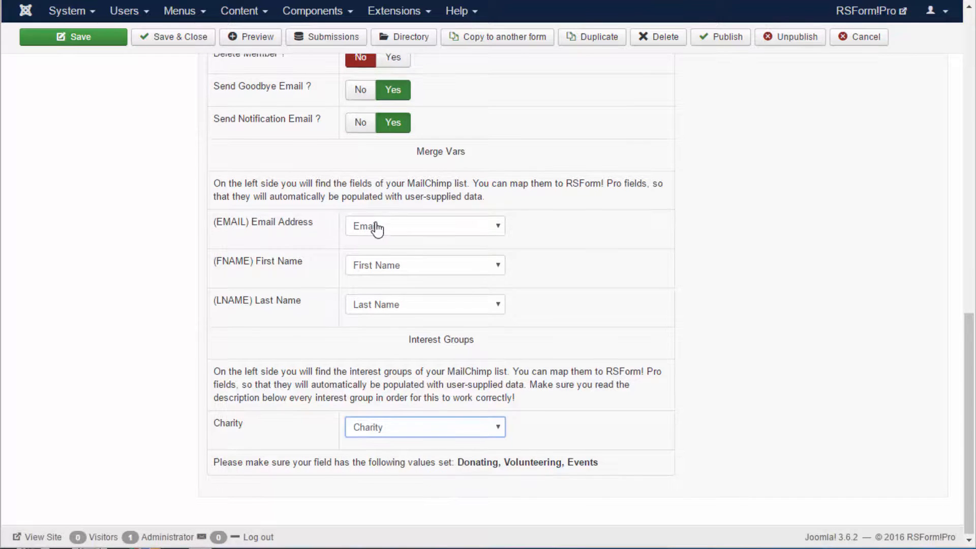
{"action": "left_click", "coordinate": [73, 37]}
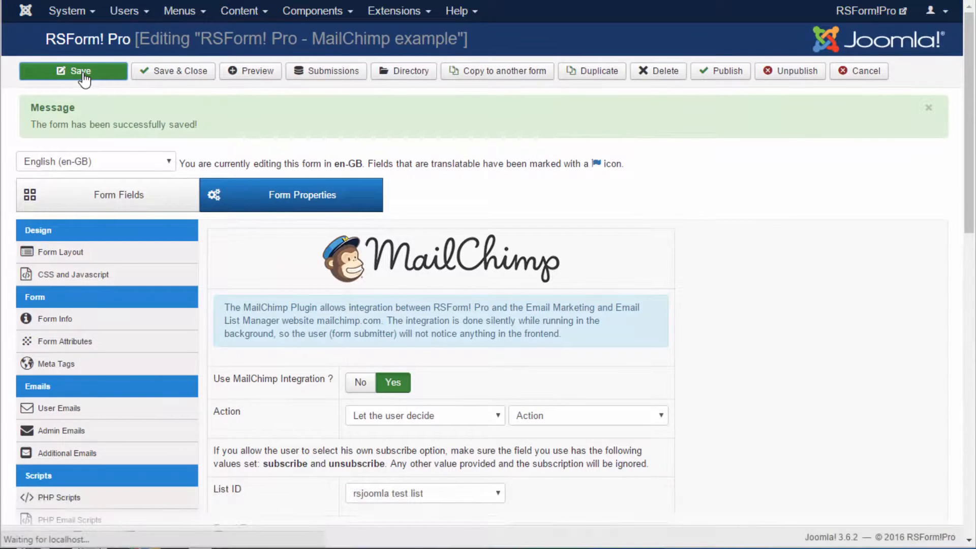
Save the MailChimp integration settings and preview the form on the frontend site
{"action": "left_click", "coordinate": [84, 70]}
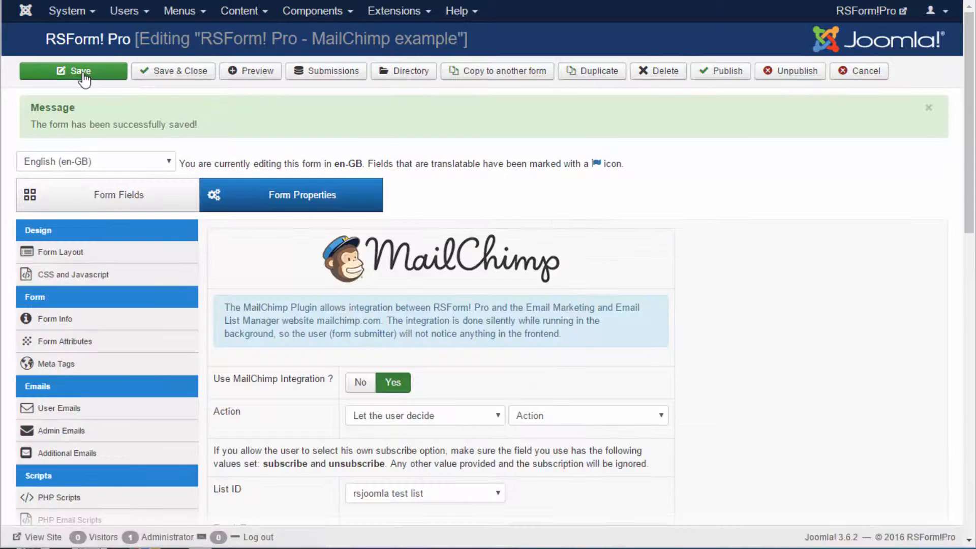
{"action": "mouse_move", "coordinate": [250, 82]}
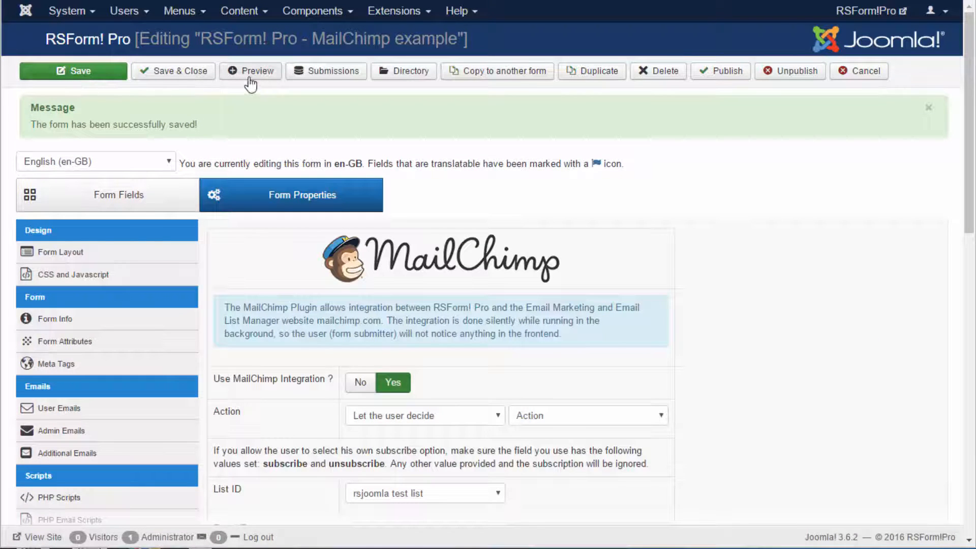
{"action": "left_click", "coordinate": [250, 70]}
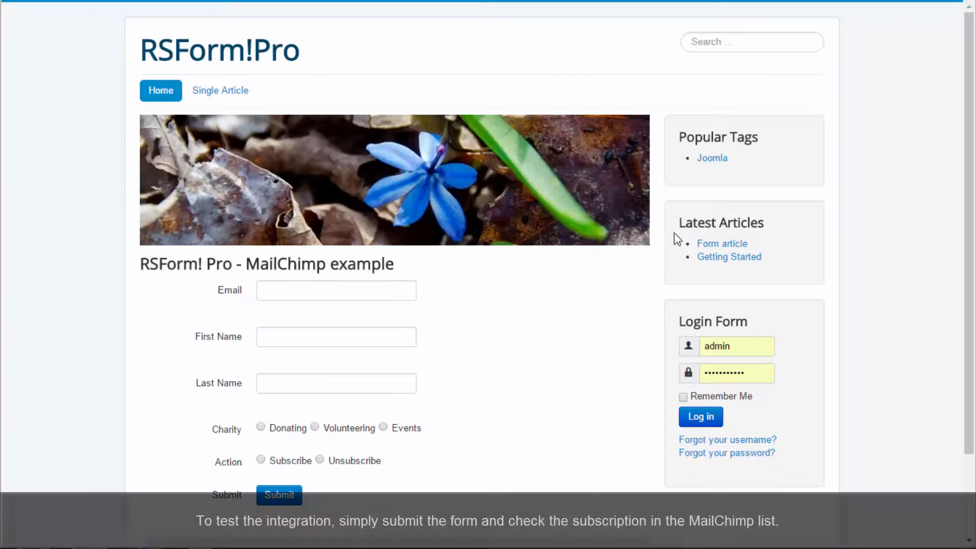
Submit a test entry with email, first and last name, Events charity and Subscribe action
{"action": "left_click", "coordinate": [335, 290]}
{"action": "type", "text": "s"}
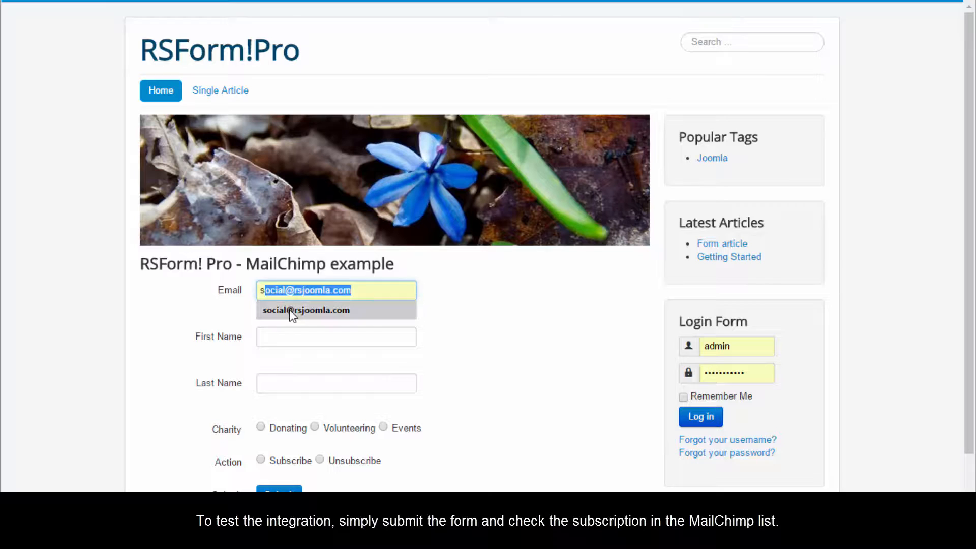
{"action": "left_click", "coordinate": [305, 310]}
{"action": "type", "text": "Io"}
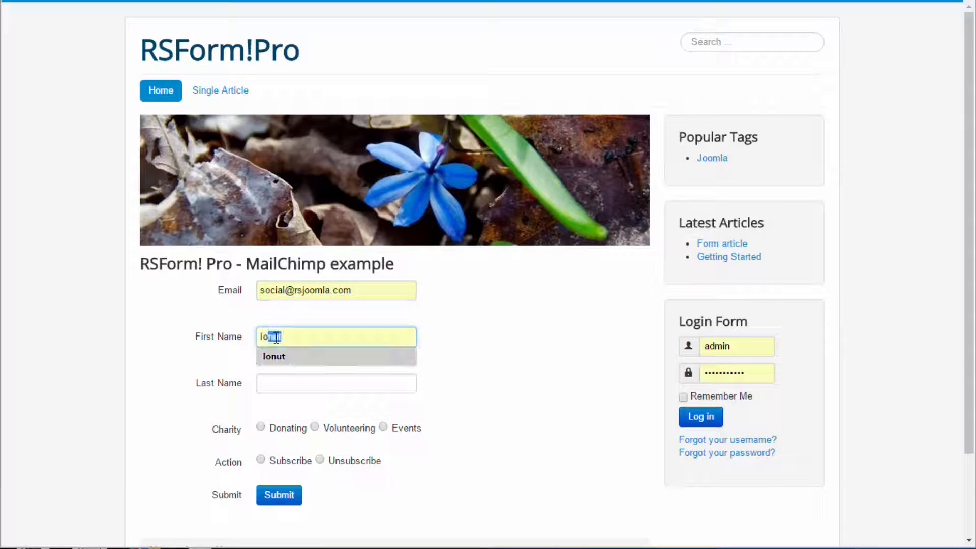
{"action": "type", "text": "B"}
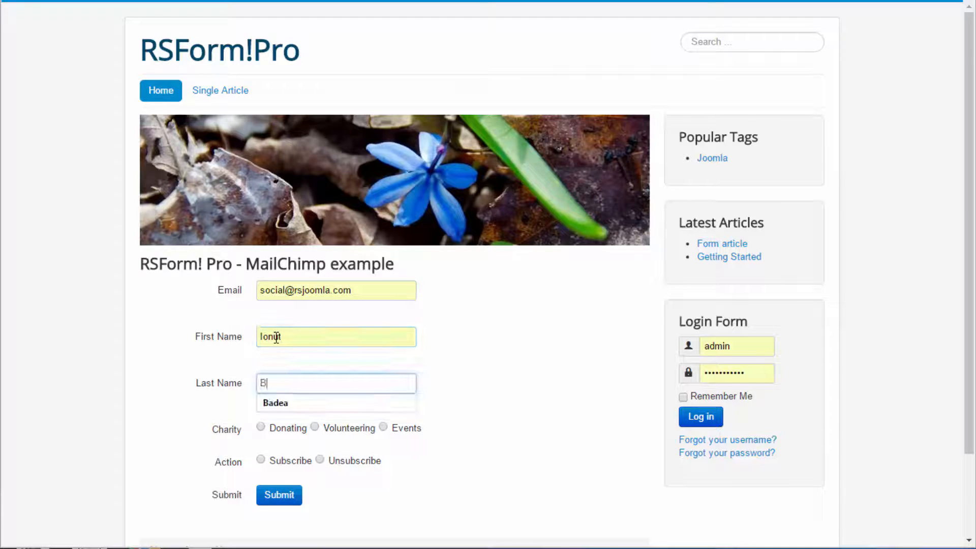
{"action": "left_click", "coordinate": [275, 403]}
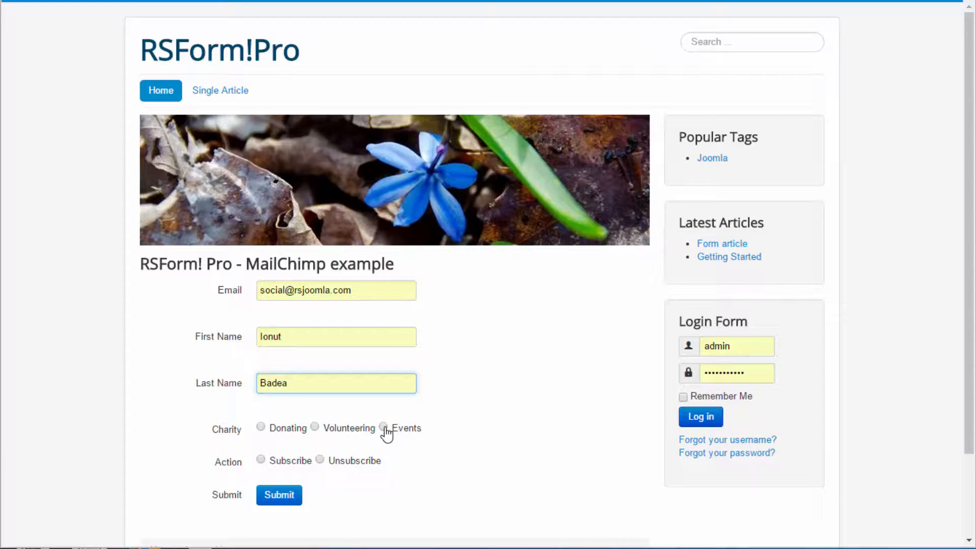
{"action": "left_click", "coordinate": [383, 428]}
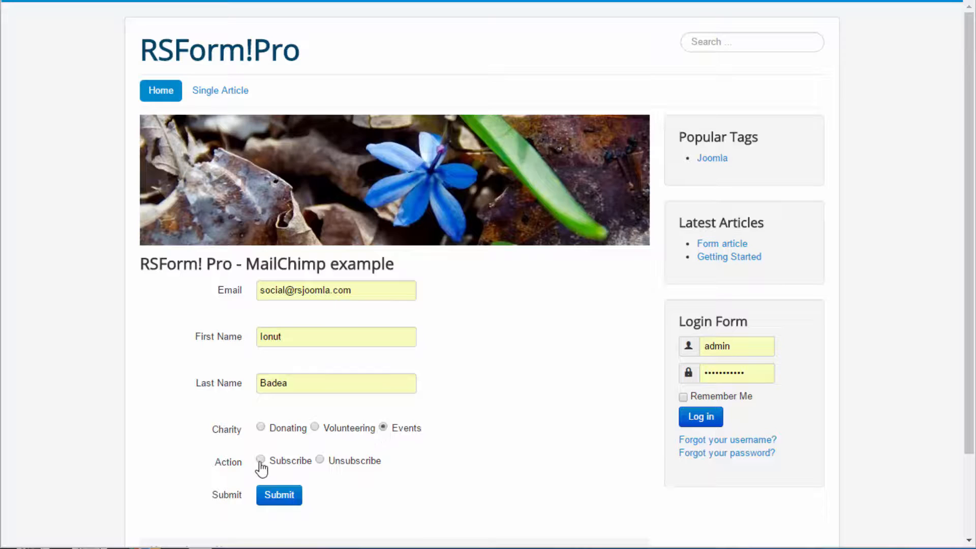
{"action": "left_click", "coordinate": [260, 460]}
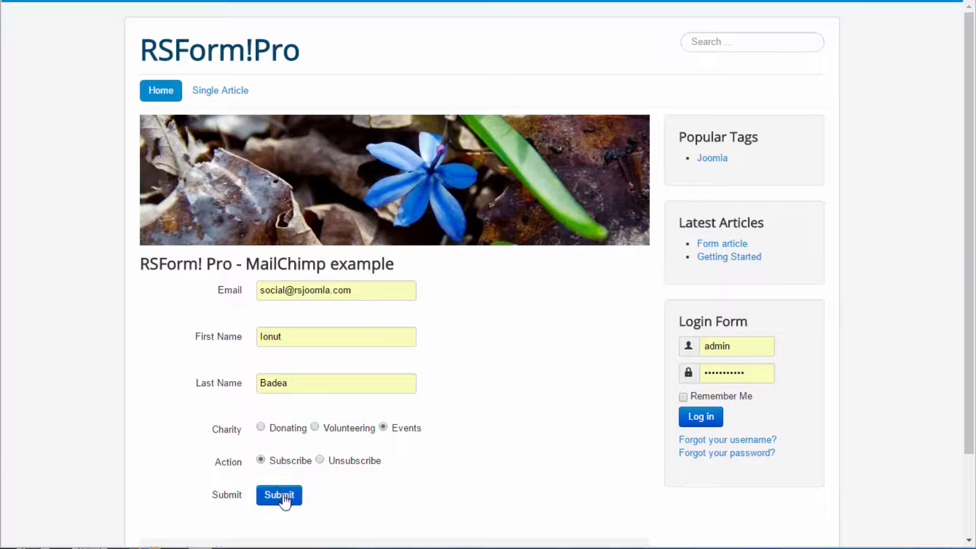
{"action": "left_click", "coordinate": [278, 494]}
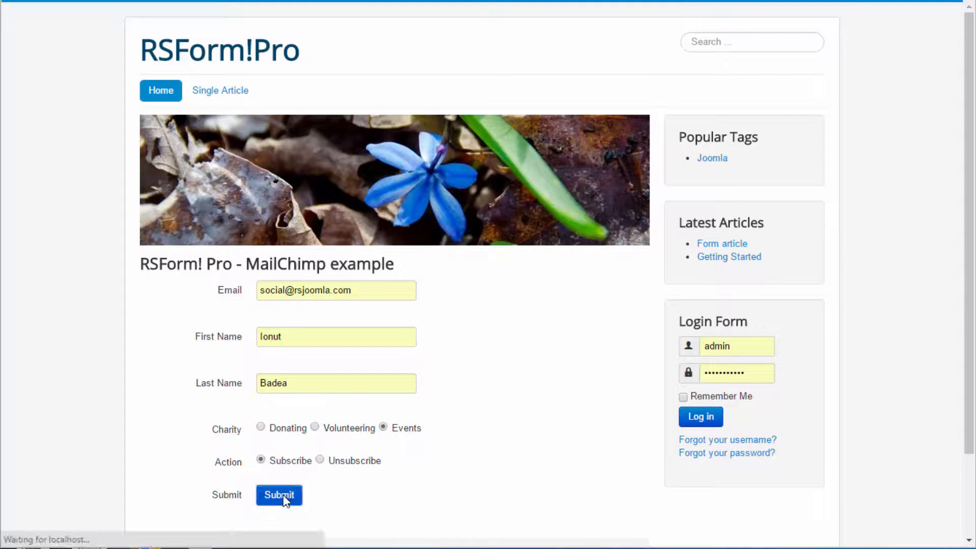
{"action": "left_click", "coordinate": [279, 495]}
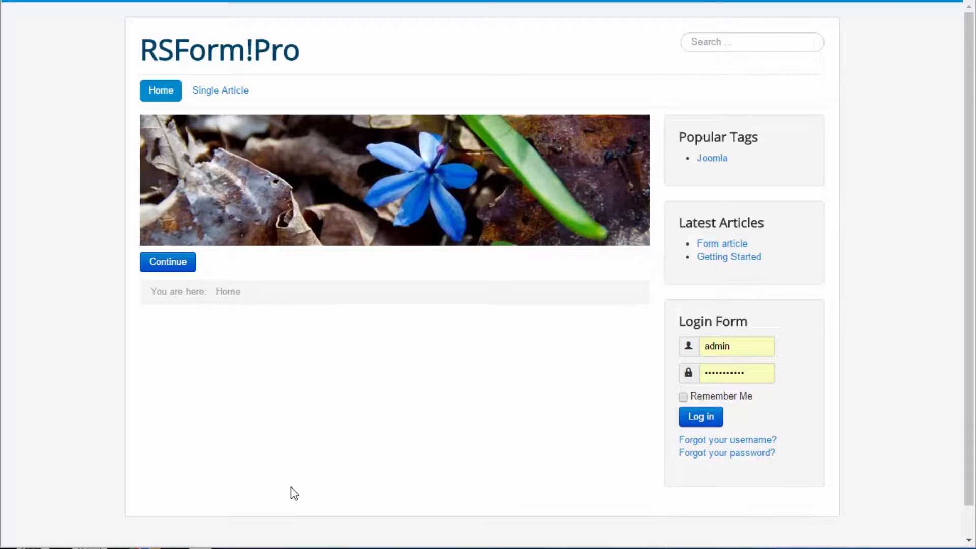
{"action": "mouse_move", "coordinate": [297, 239]}
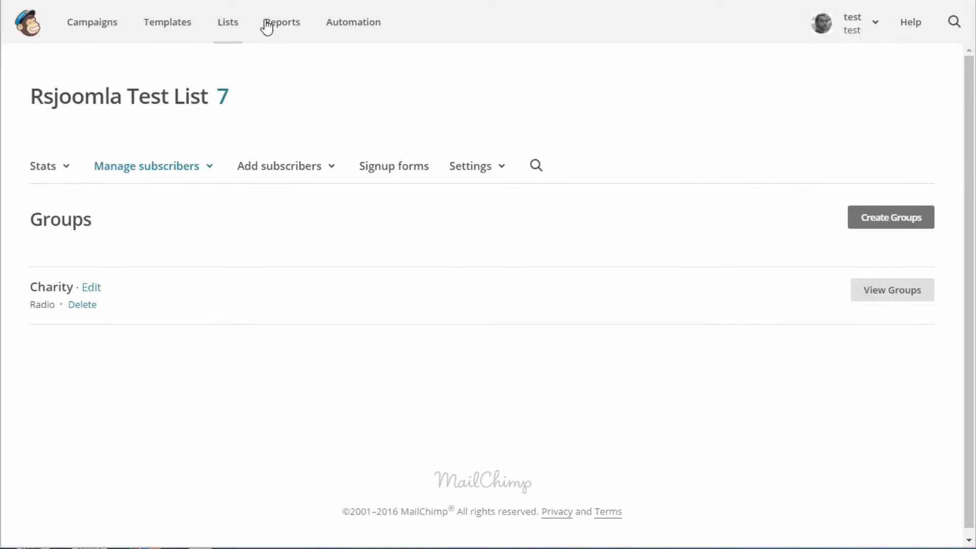
Open MailChimp's rsjoomla test list and scroll to the new subscriber in the Events group
{"action": "left_click", "coordinate": [228, 22]}
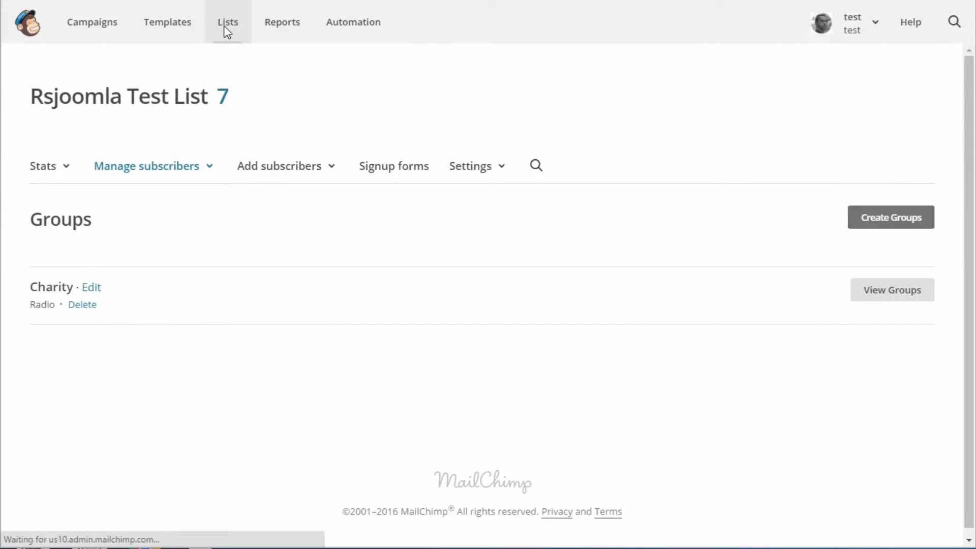
{"action": "left_click", "coordinate": [227, 22]}
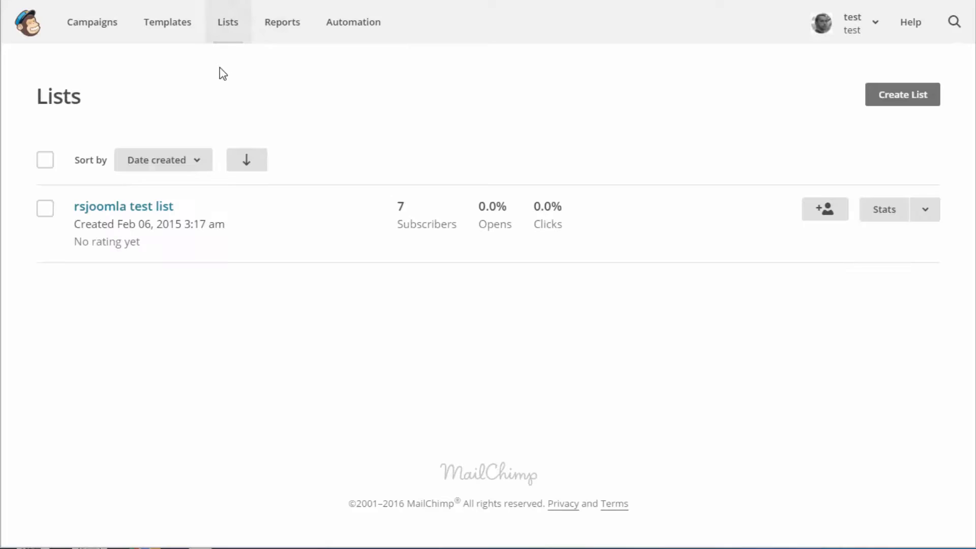
{"action": "mouse_move", "coordinate": [260, 221]}
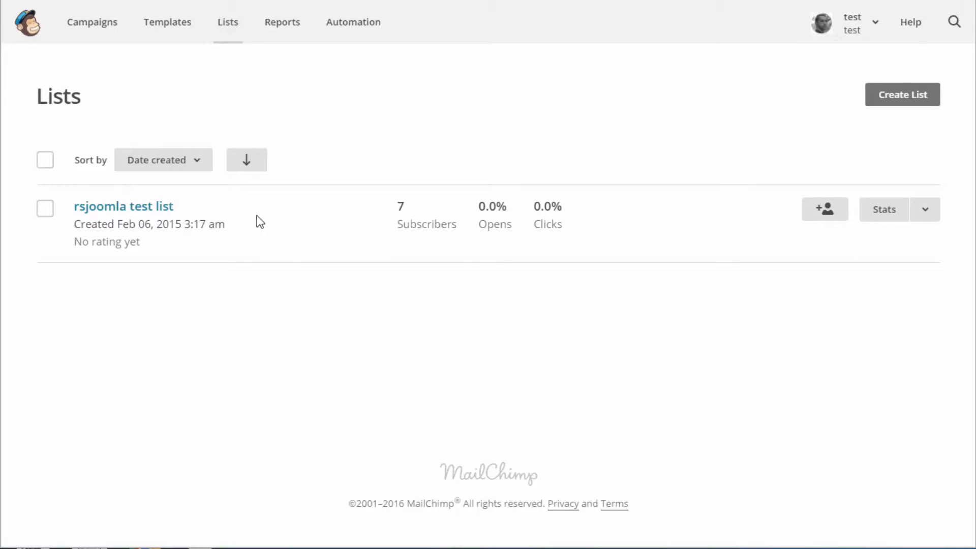
{"action": "left_click", "coordinate": [124, 205]}
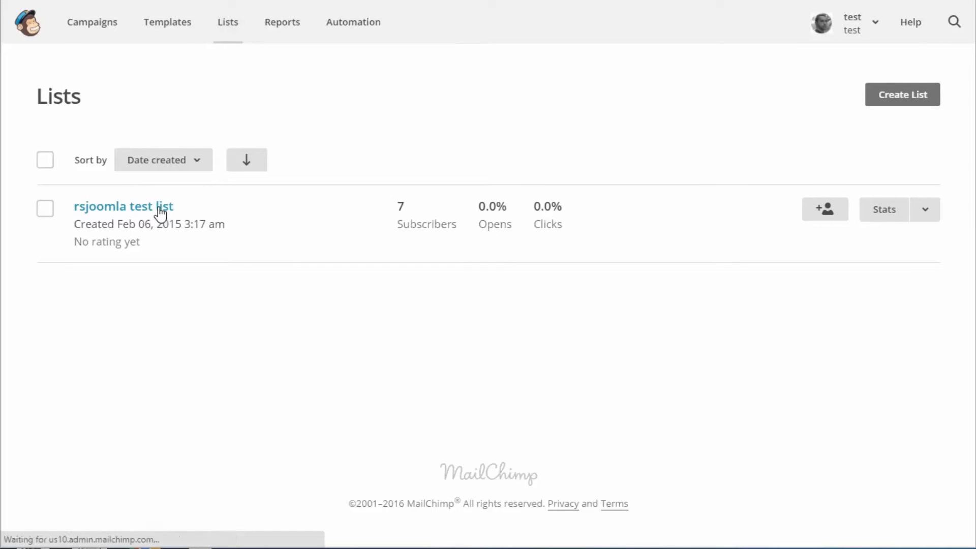
{"action": "left_click", "coordinate": [124, 205]}
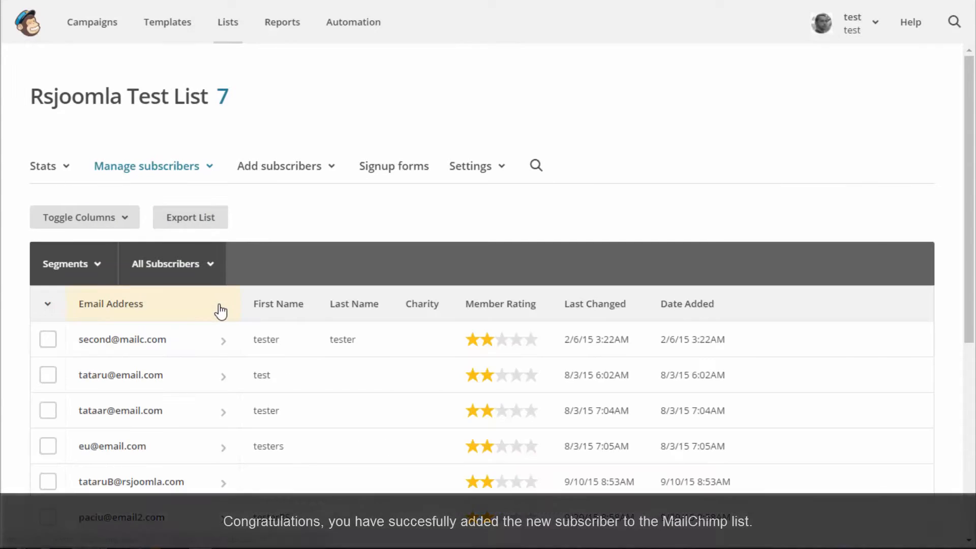
{"action": "scroll", "scroll_direction": "down", "scroll_amount": 3}
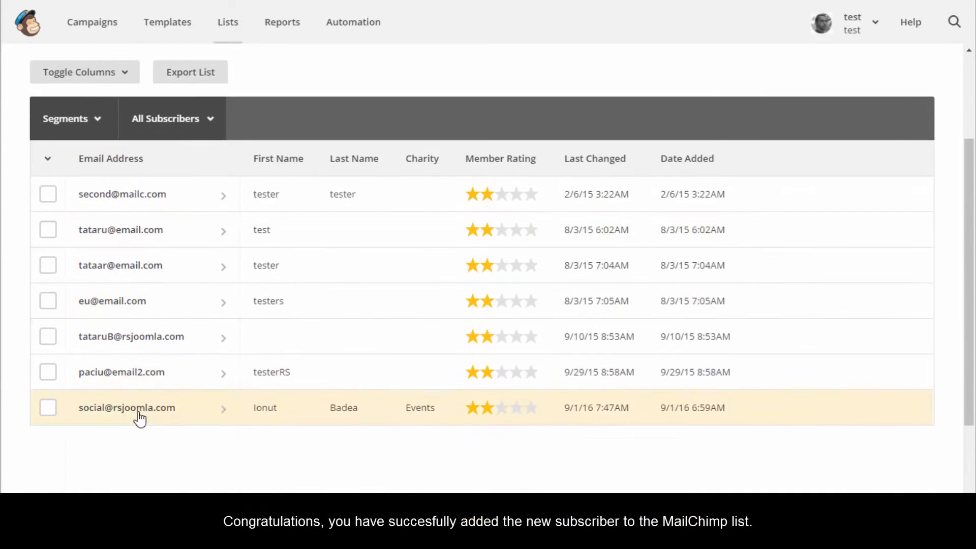